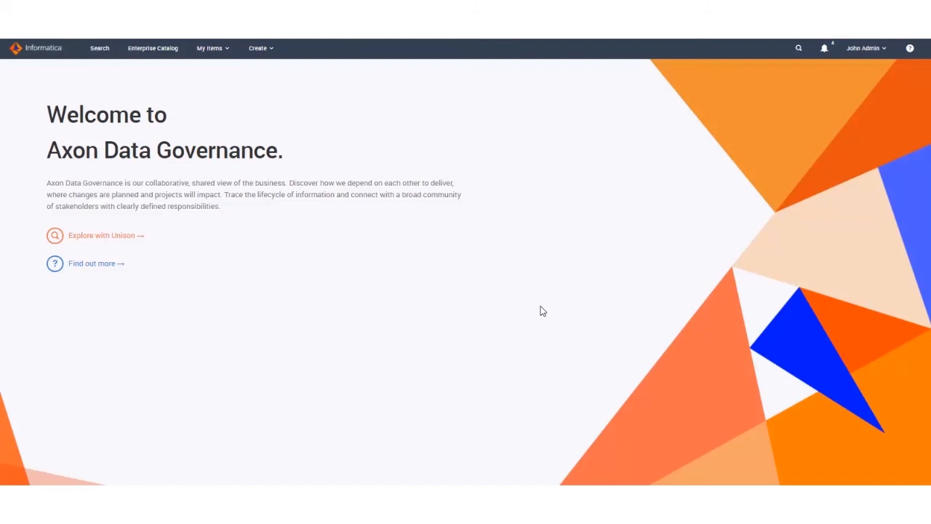
{"action": "mouse_move", "coordinate": [471, 240]}
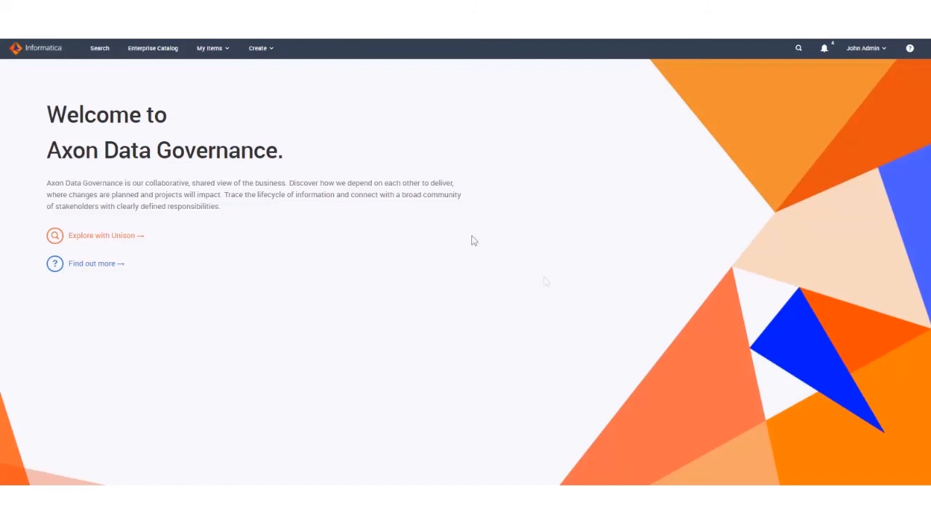
Show the search results listing the existing systems from the welcome page
{"action": "left_click", "coordinate": [102, 236]}
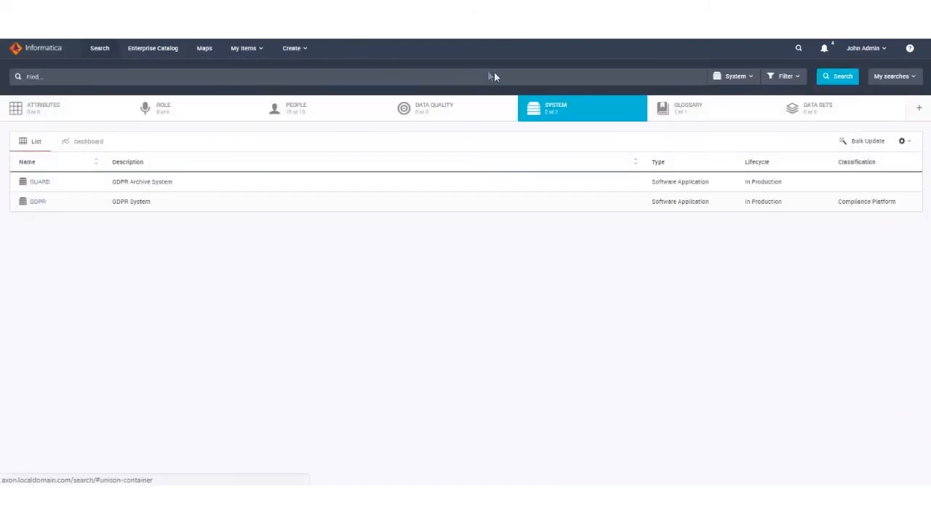
{"action": "mouse_move", "coordinate": [582, 114]}
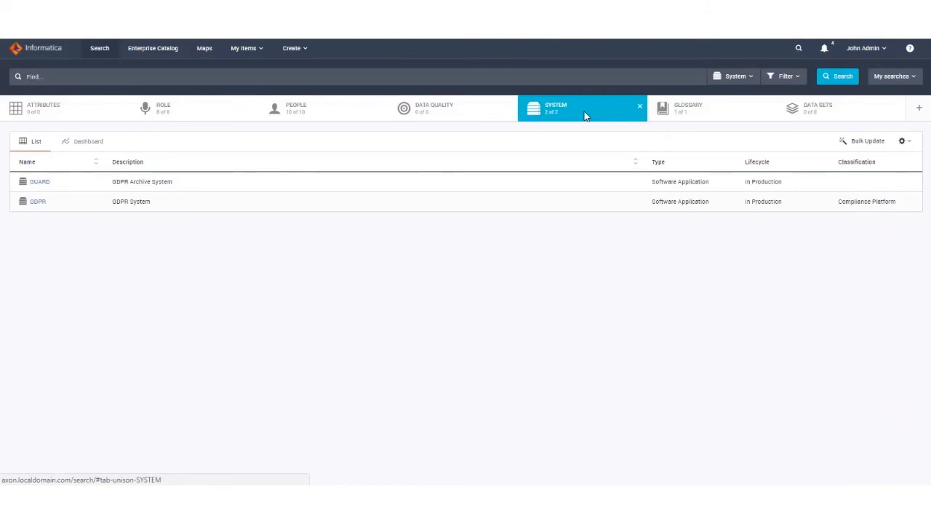
{"action": "mouse_move", "coordinate": [436, 109]}
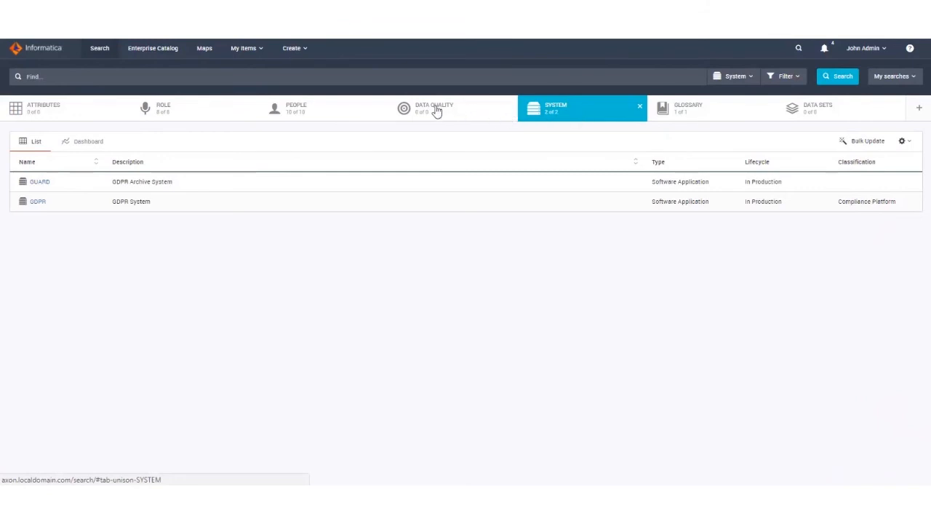
{"action": "mouse_move", "coordinate": [298, 71]}
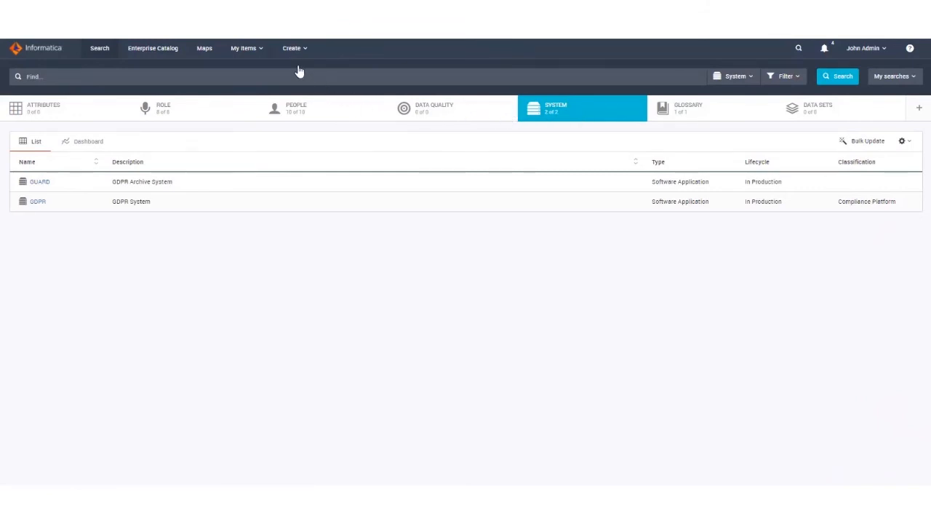
Expand the Create menu to reach the Upload from file option
{"action": "left_click", "coordinate": [291, 48]}
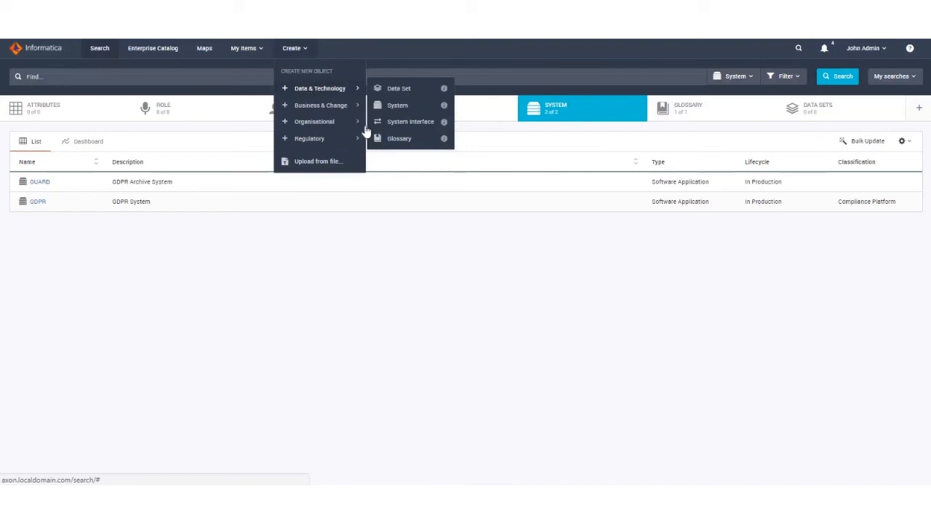
{"action": "mouse_move", "coordinate": [343, 137]}
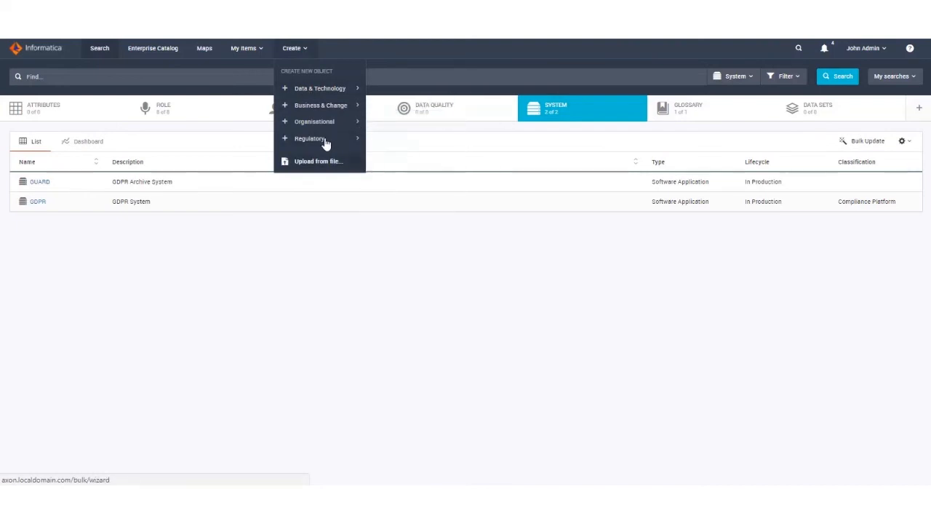
{"action": "mouse_move", "coordinate": [314, 150]}
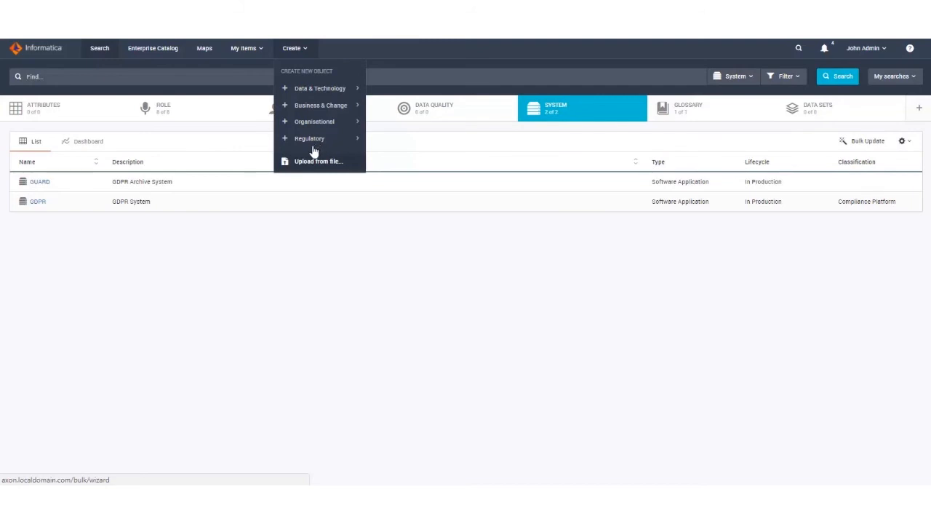
{"action": "mouse_move", "coordinate": [307, 160]}
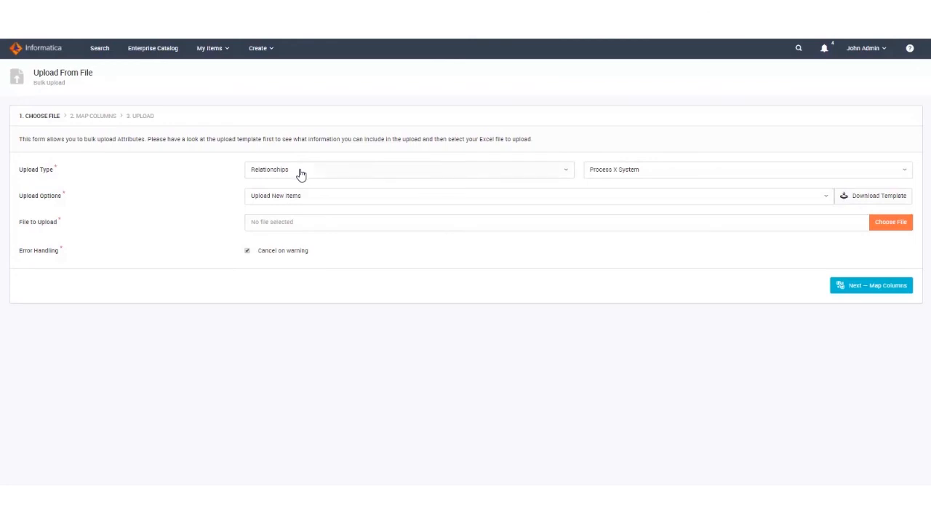
Choose Object upload type with System objects, keep Upload New Items, and download the template
{"action": "left_click", "coordinate": [410, 168]}
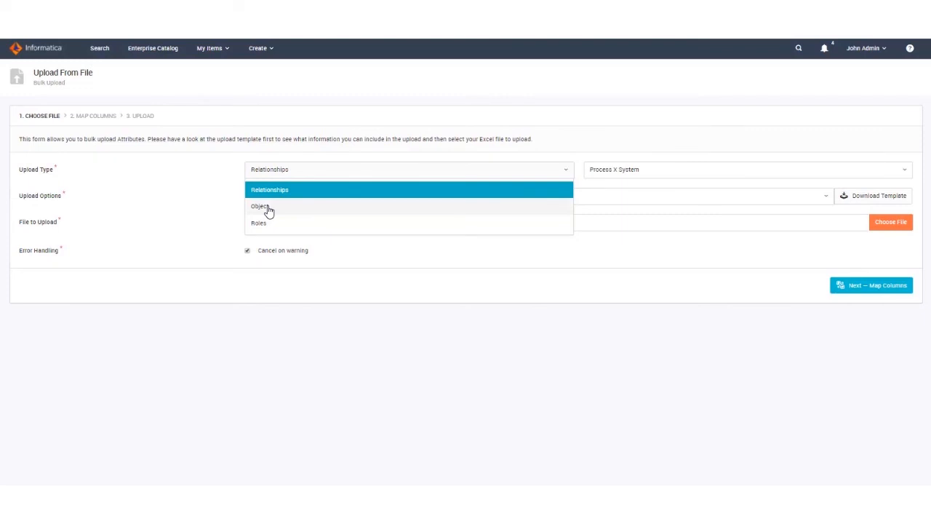
{"action": "left_click", "coordinate": [259, 207]}
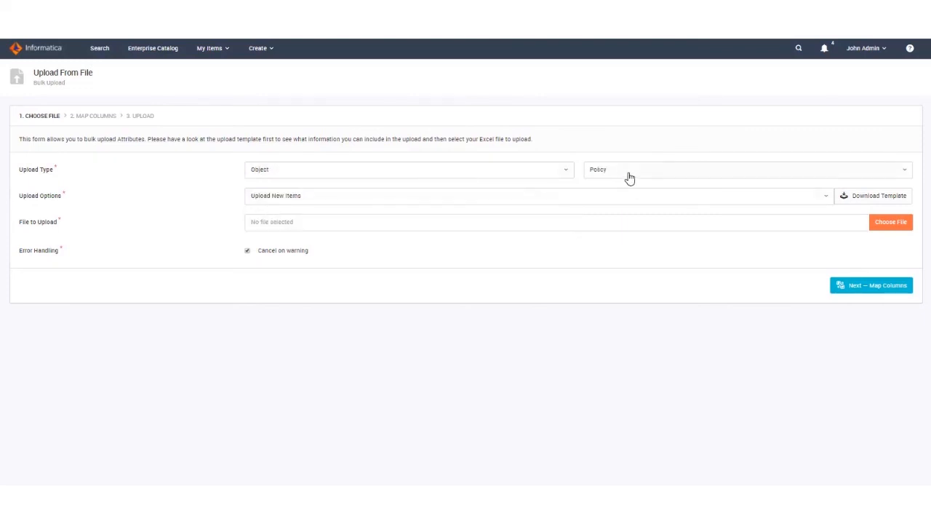
{"action": "left_click", "coordinate": [745, 169]}
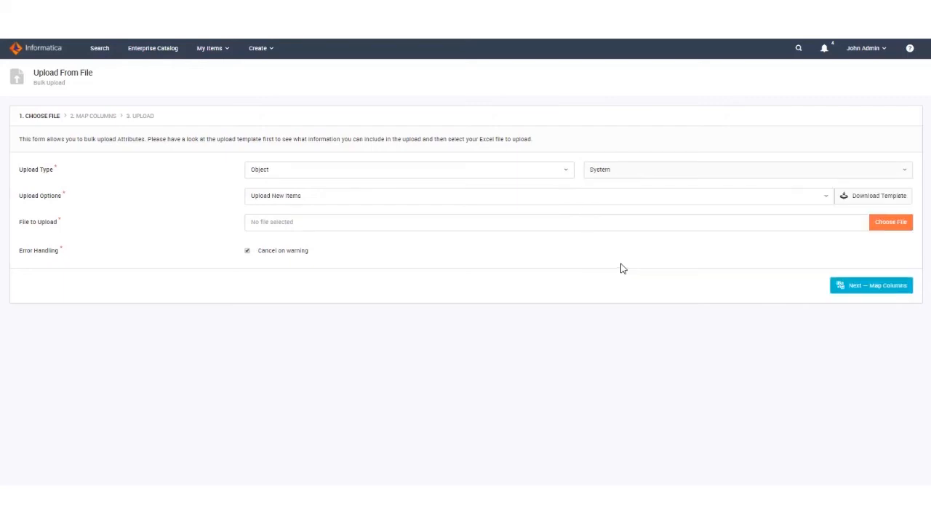
{"action": "mouse_move", "coordinate": [512, 178]}
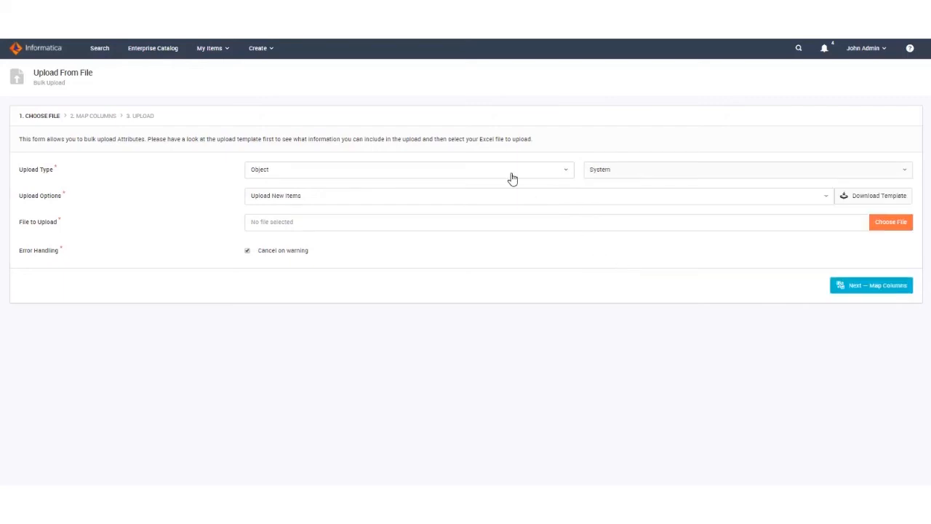
{"action": "mouse_move", "coordinate": [628, 182]}
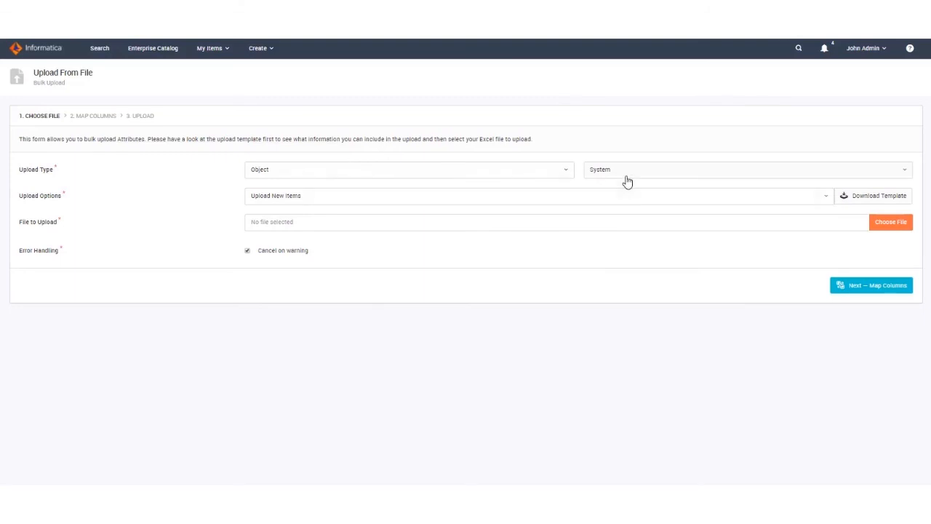
{"action": "mouse_move", "coordinate": [617, 192]}
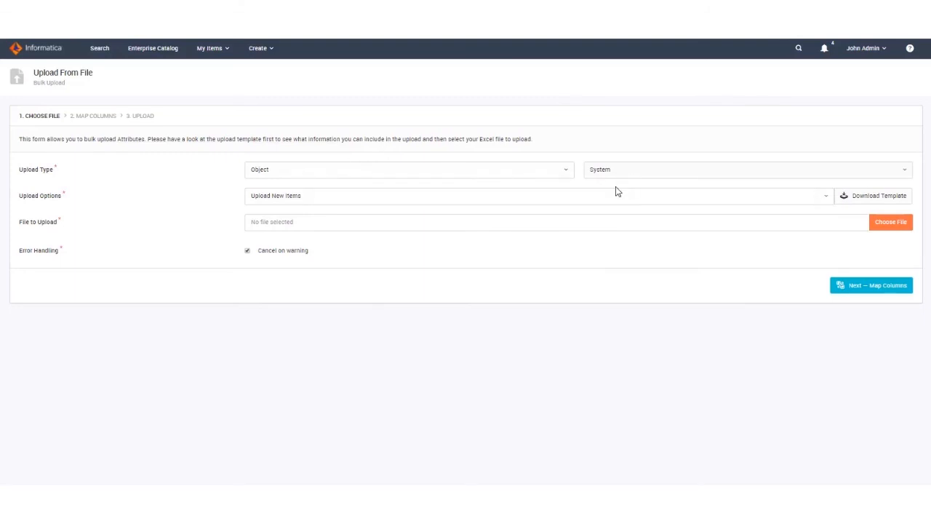
{"action": "mouse_move", "coordinate": [338, 197]}
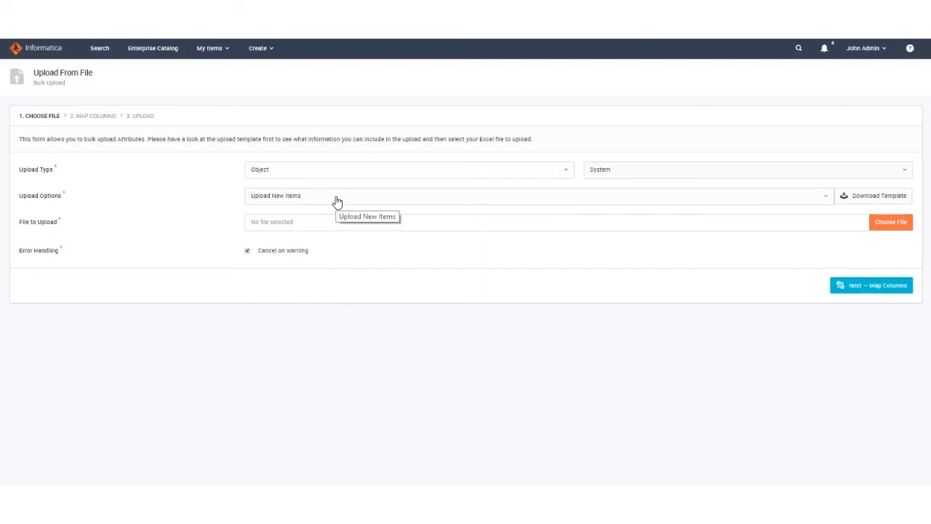
{"action": "mouse_move", "coordinate": [833, 221]}
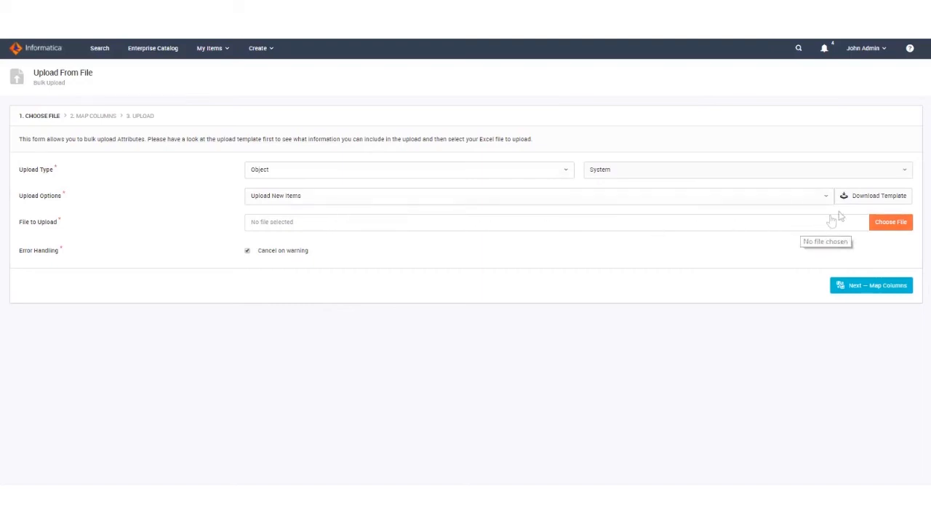
{"action": "mouse_move", "coordinate": [879, 195]}
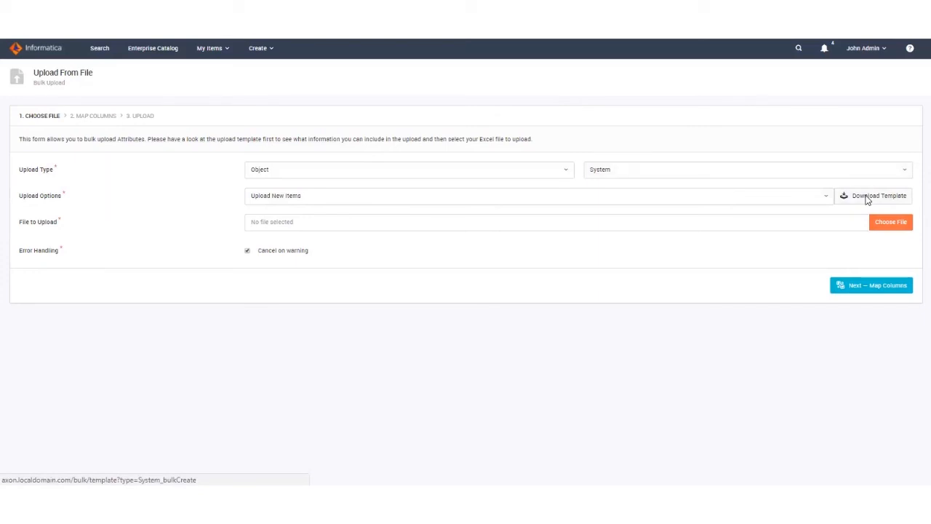
{"action": "left_click", "coordinate": [879, 195]}
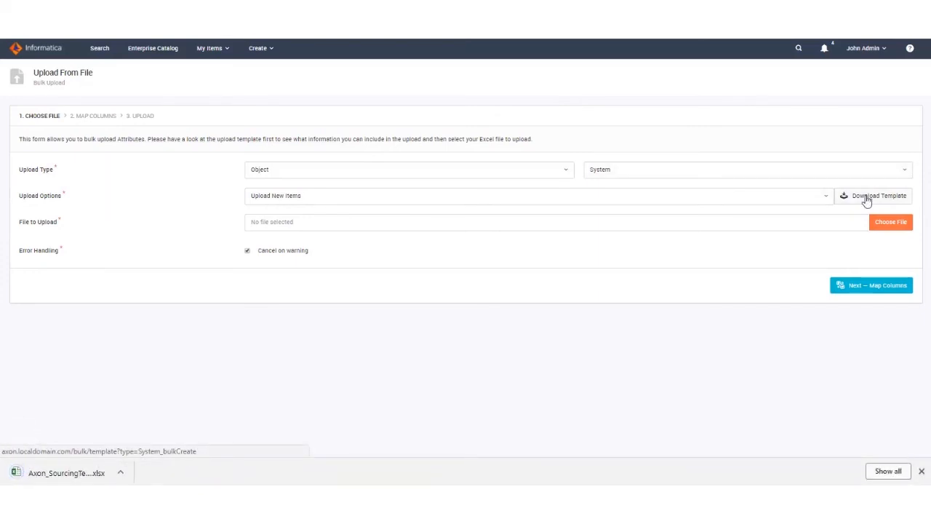
{"action": "mouse_move", "coordinate": [117, 420]}
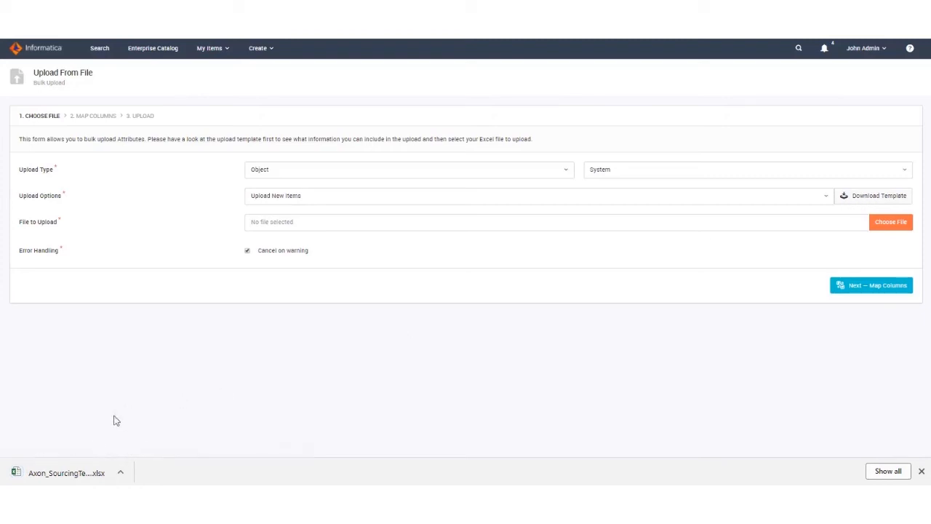
Review the blank system template's System Name and External column headings in Excel
{"action": "left_click", "coordinate": [66, 471]}
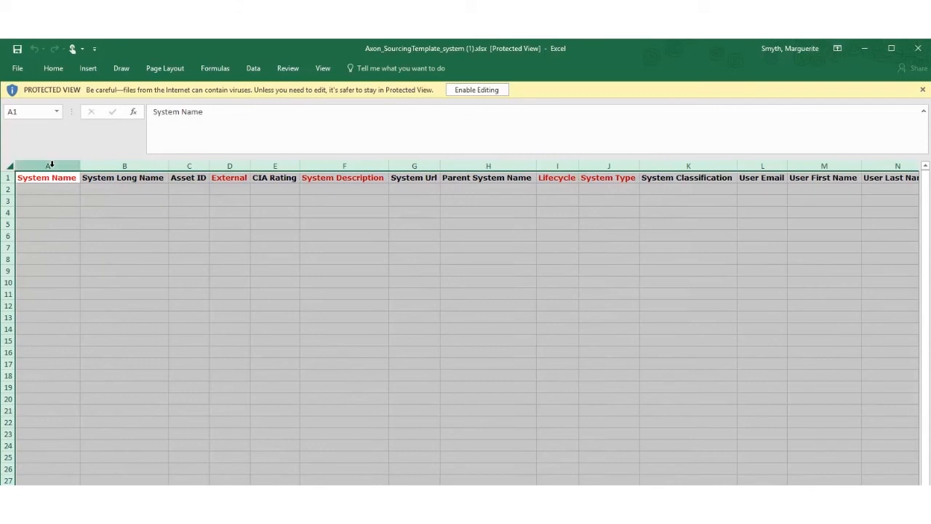
{"action": "left_click", "coordinate": [124, 271]}
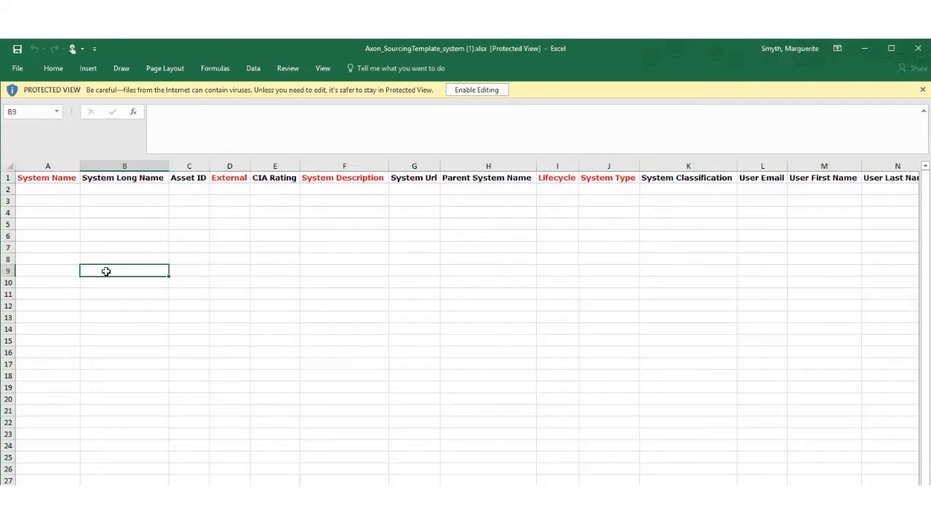
{"action": "mouse_move", "coordinate": [83, 251]}
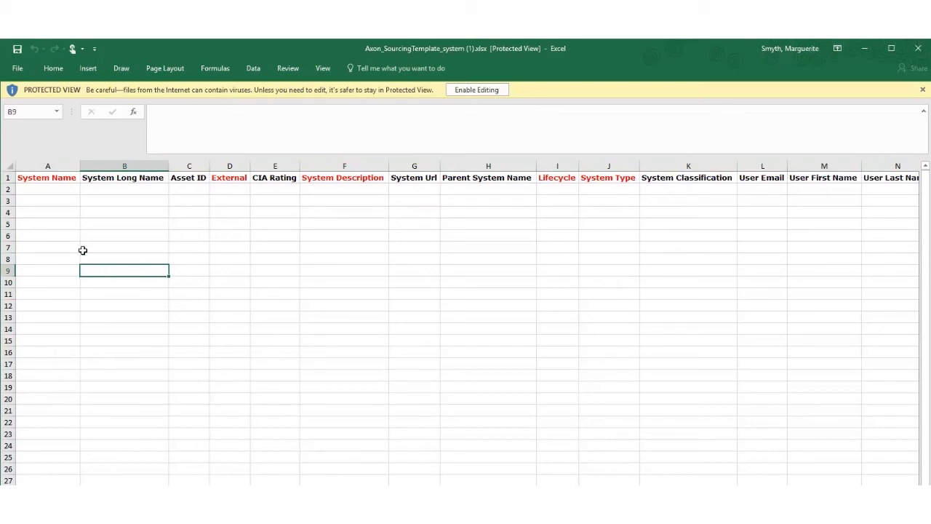
{"action": "left_click", "coordinate": [46, 178]}
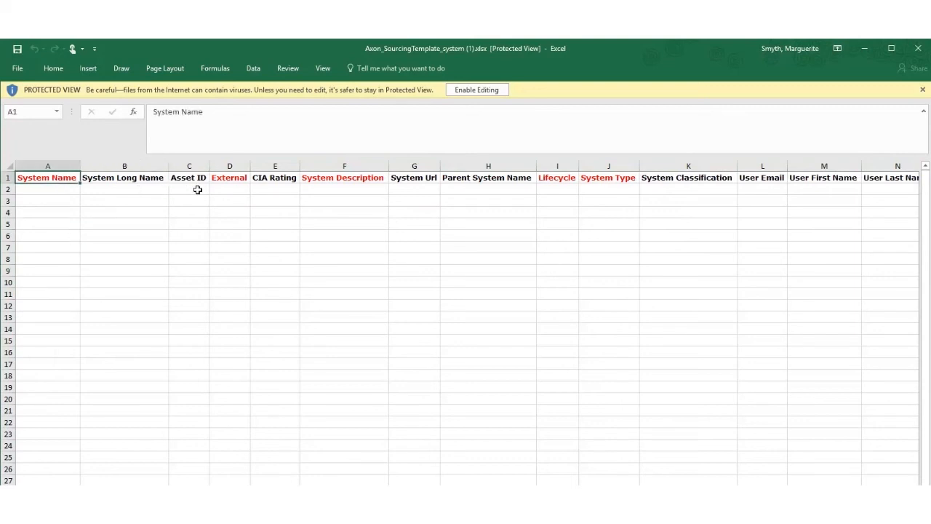
{"action": "left_click", "coordinate": [230, 178]}
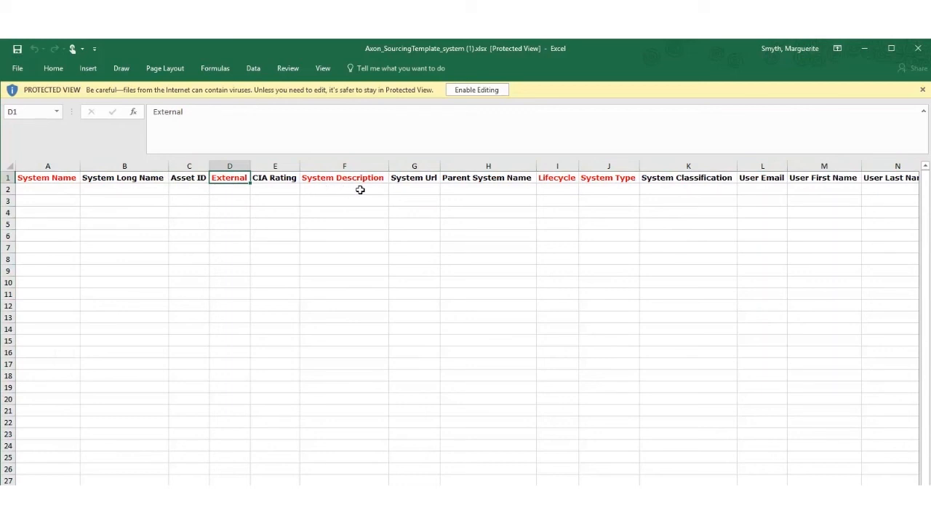
{"action": "mouse_move", "coordinate": [405, 180]}
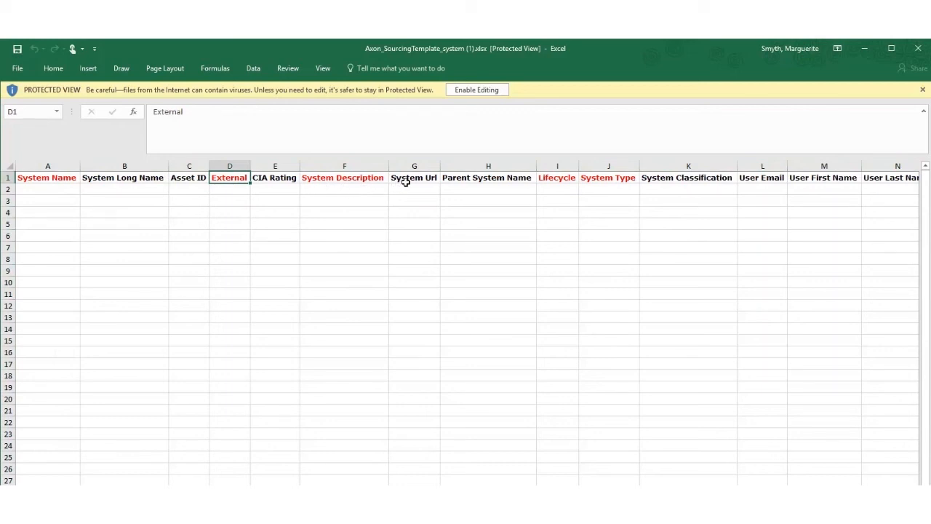
{"action": "mouse_move", "coordinate": [409, 190]}
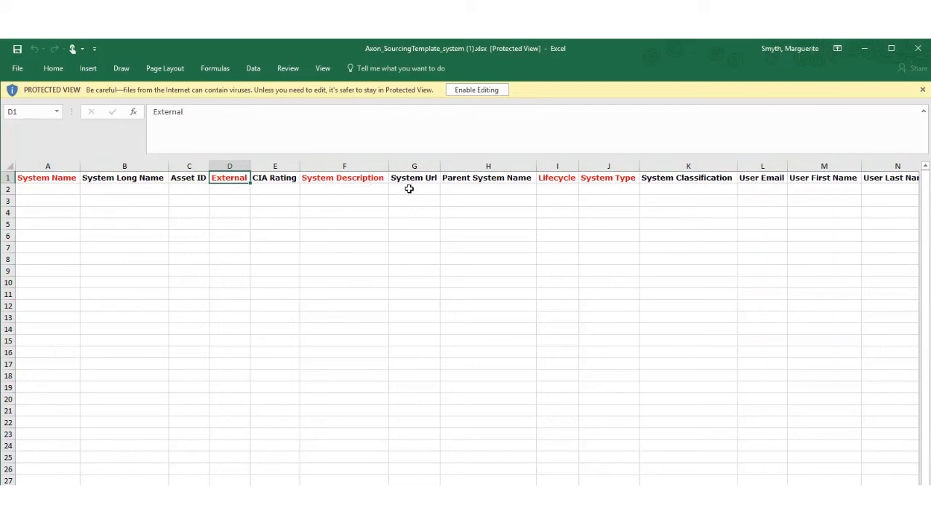
Inspect the allowed Lifecycle, System Type and Governance Role dropdown values in the first row
{"action": "left_click", "coordinate": [557, 189]}
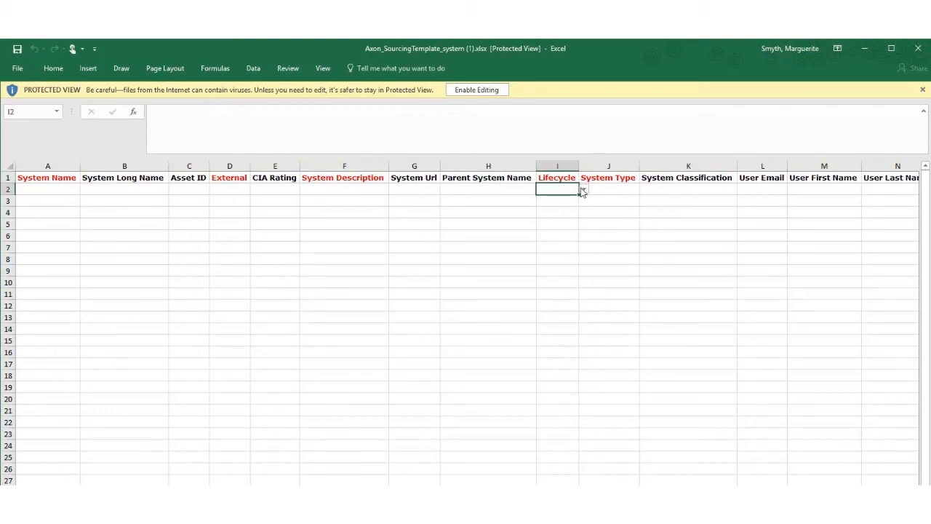
{"action": "left_click", "coordinate": [582, 189]}
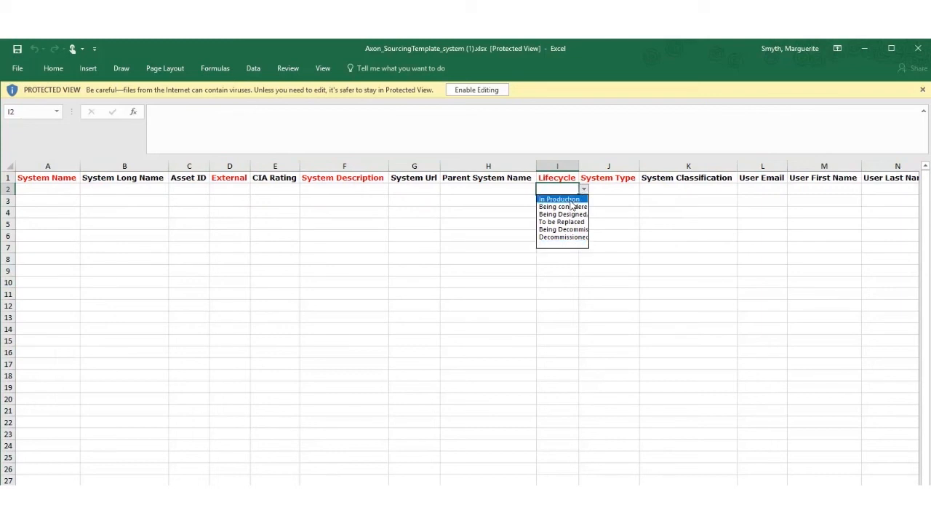
{"action": "left_click", "coordinate": [608, 189]}
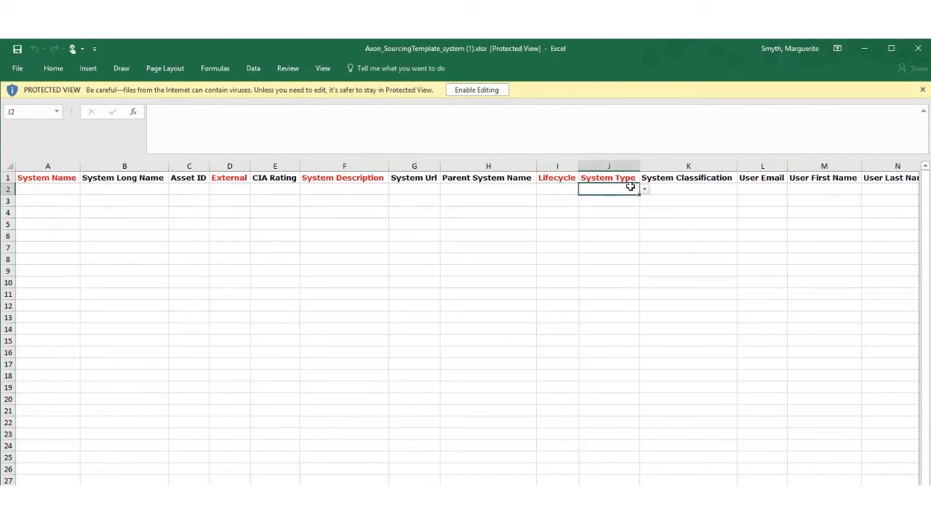
{"action": "left_click", "coordinate": [643, 189]}
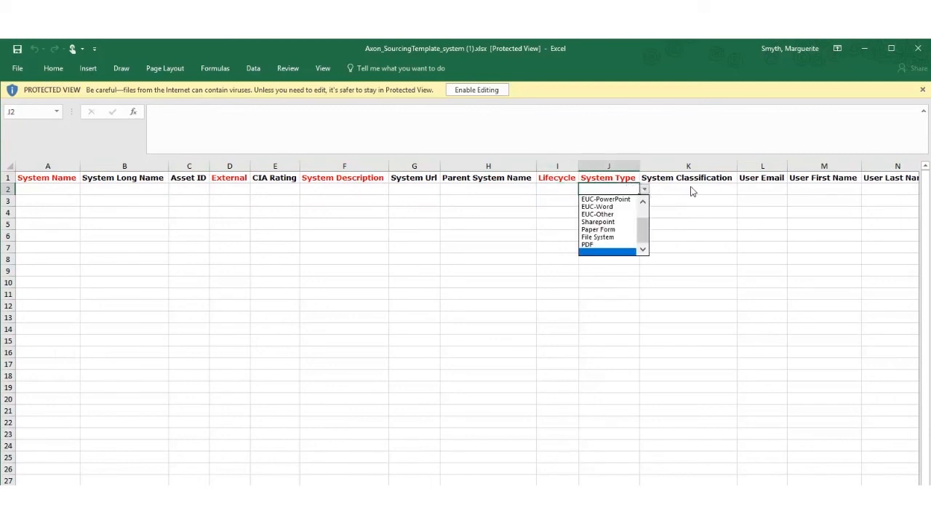
{"action": "left_click", "coordinate": [690, 187]}
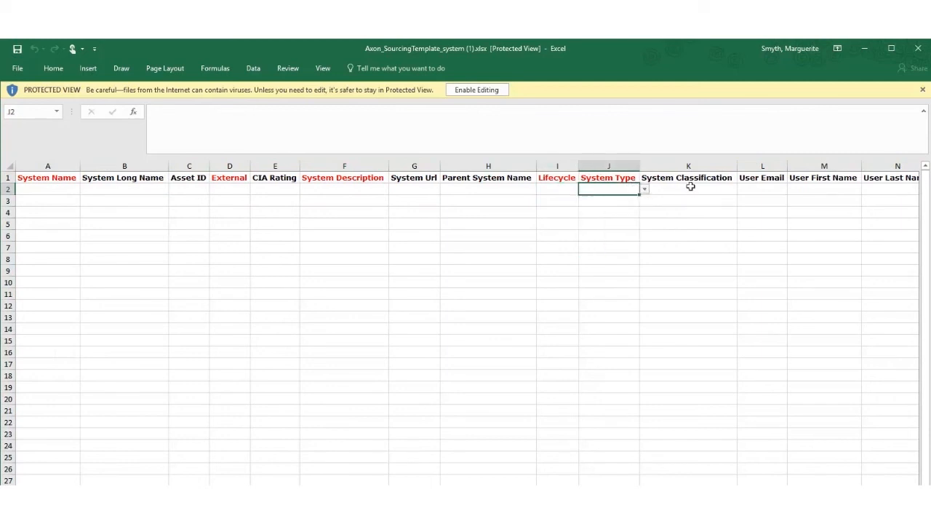
{"action": "left_click", "coordinate": [824, 189]}
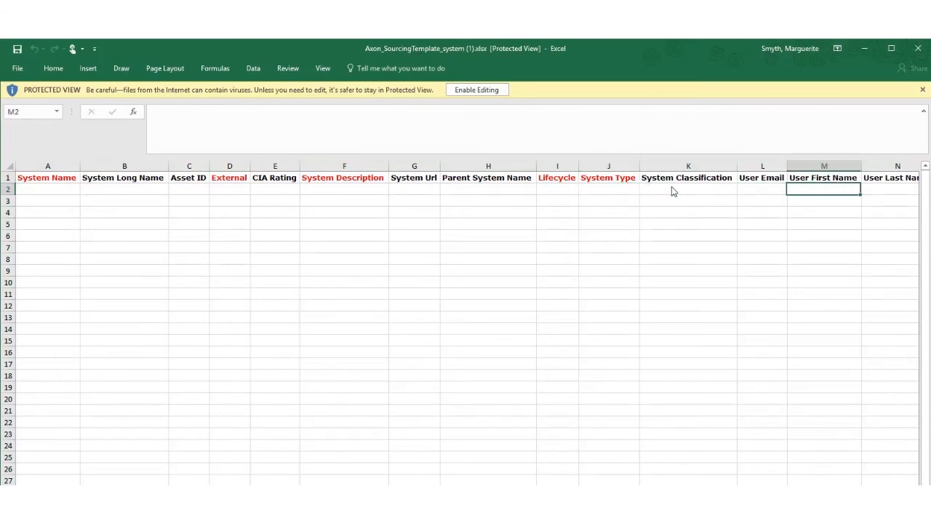
{"action": "scroll", "scroll_direction": "right", "scroll_amount": 3}
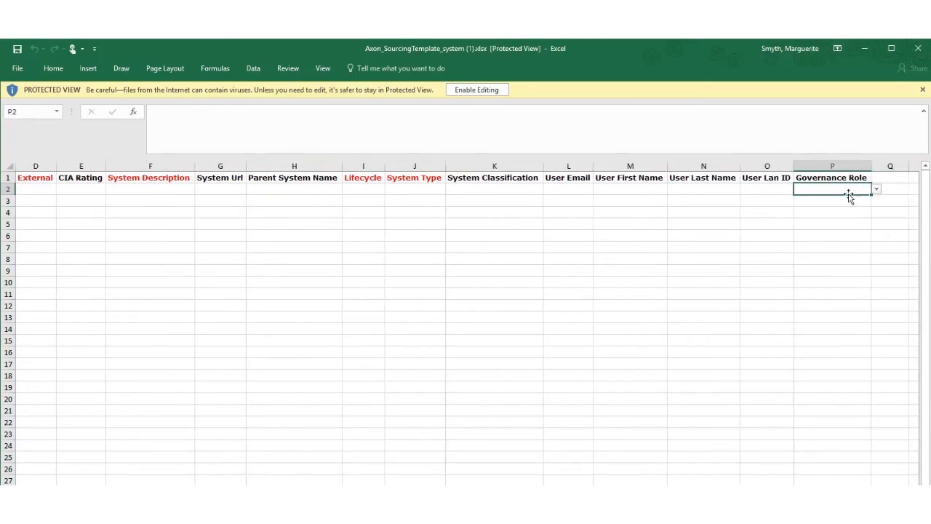
{"action": "left_click", "coordinate": [876, 189]}
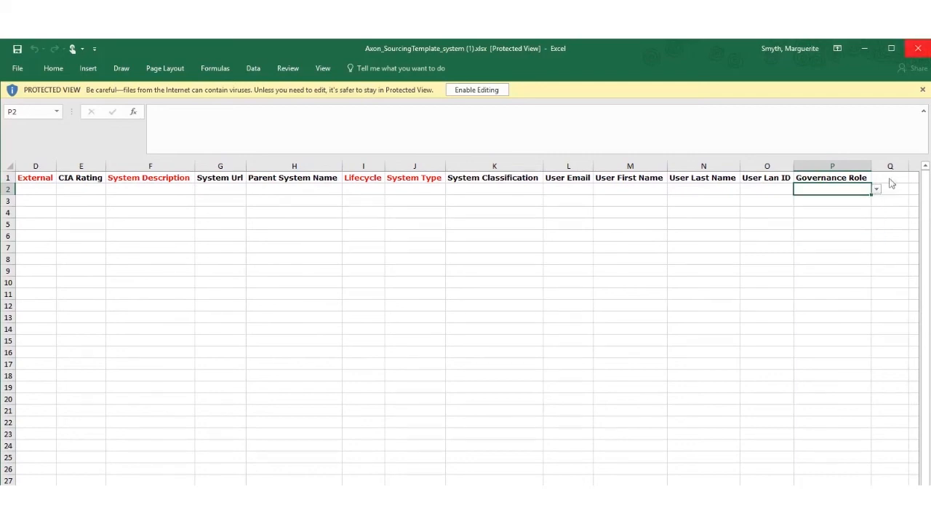
Review the filled template's system rows including SAPERP, SASBusinessAnalytics and OracleEPM
{"action": "left_click", "coordinate": [477, 91]}
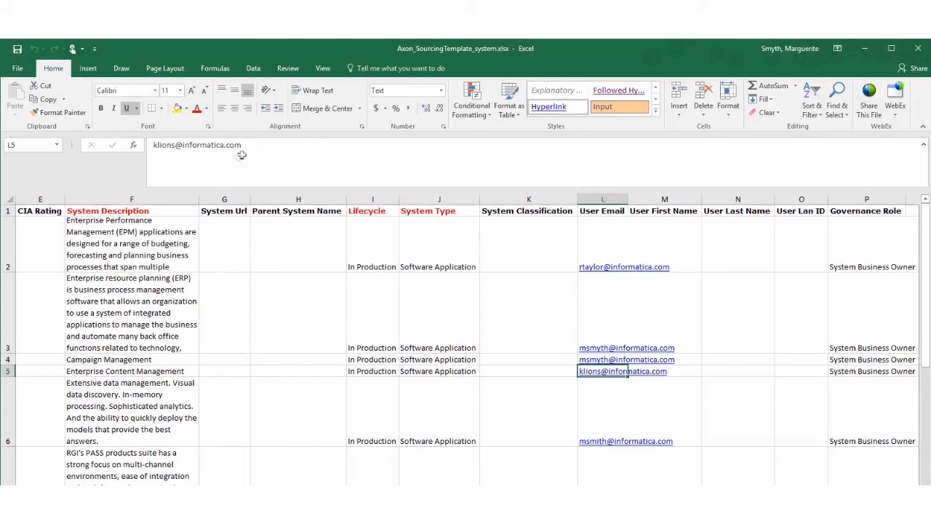
{"action": "left_click", "coordinate": [131, 244]}
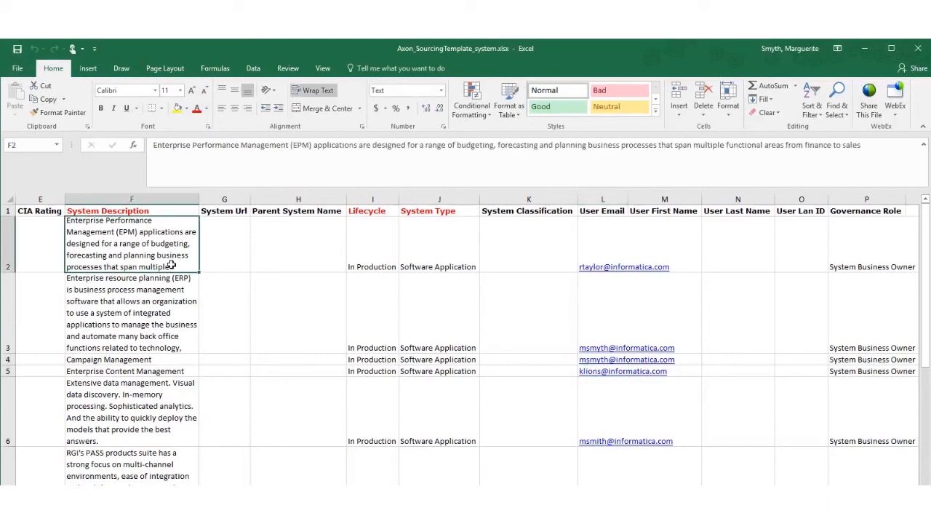
{"action": "scroll", "scroll_direction": "left", "scroll_amount": 3}
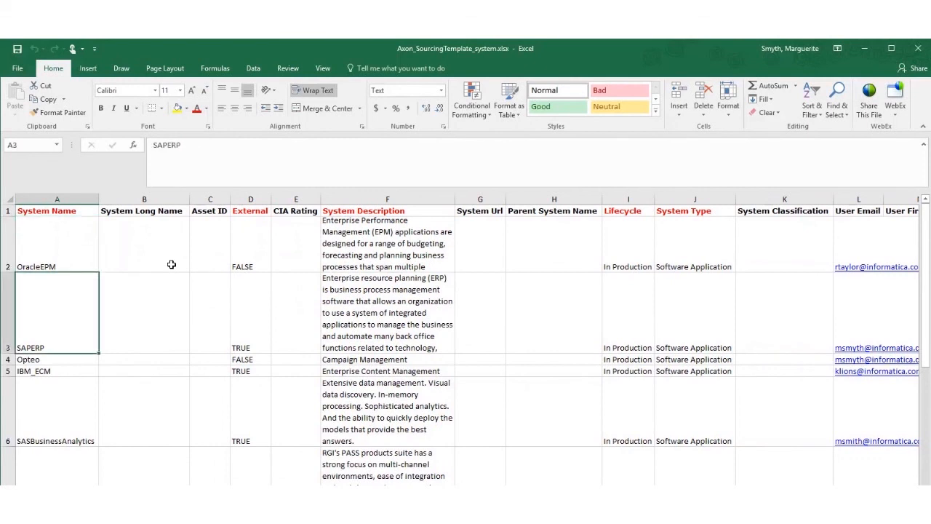
{"action": "left_click", "coordinate": [55, 410]}
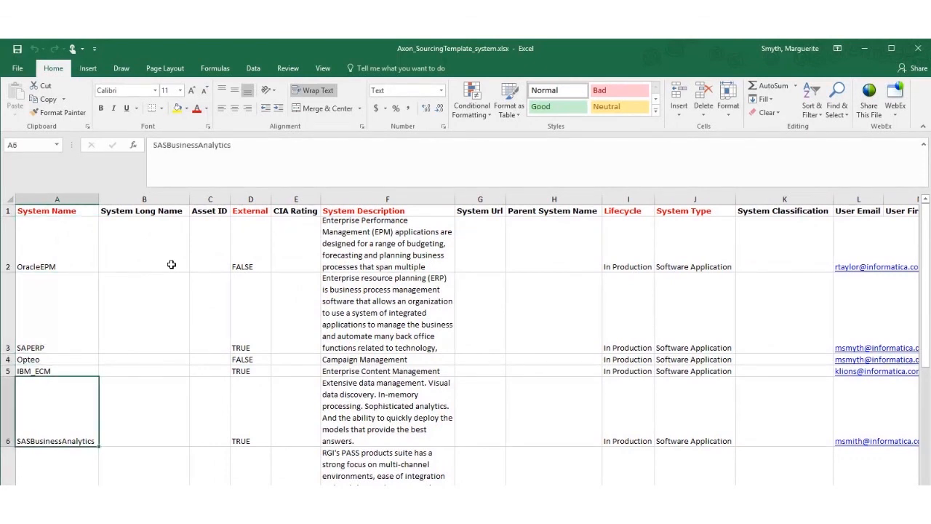
{"action": "left_click", "coordinate": [55, 244]}
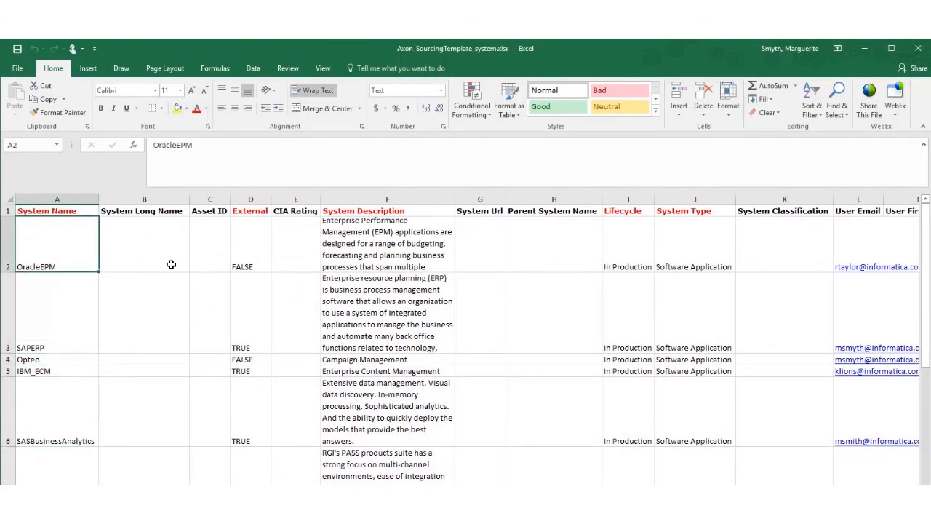
{"action": "left_click", "coordinate": [480, 244]}
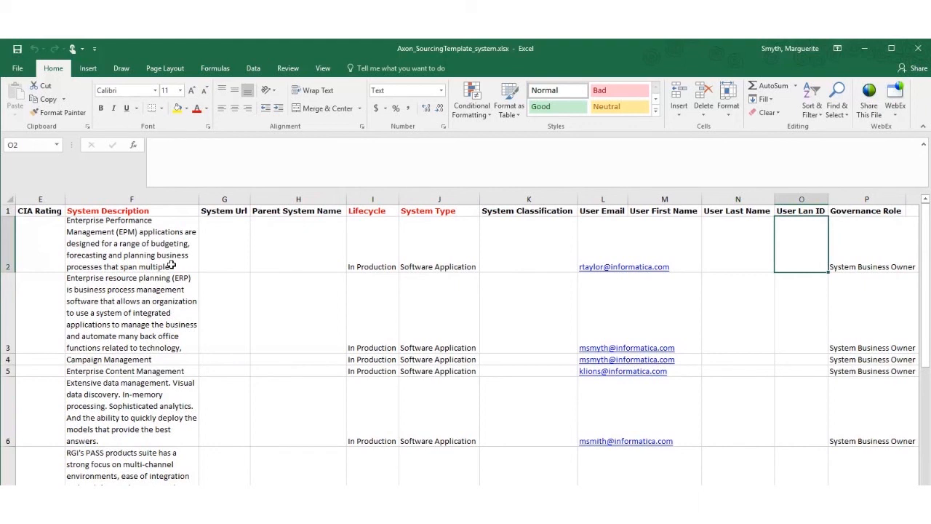
Check the User Email and User Lan ID columns, then close the workbook
{"action": "left_click", "coordinate": [602, 198]}
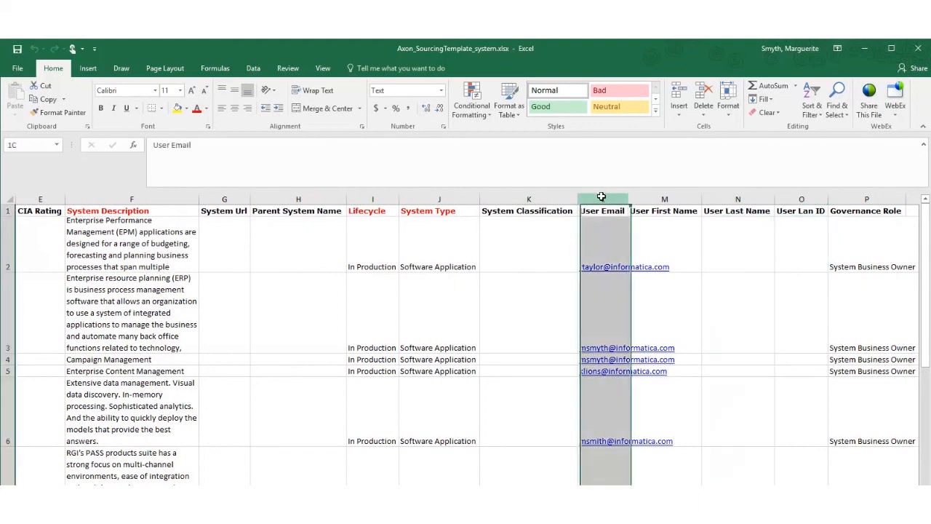
{"action": "left_click", "coordinate": [603, 198]}
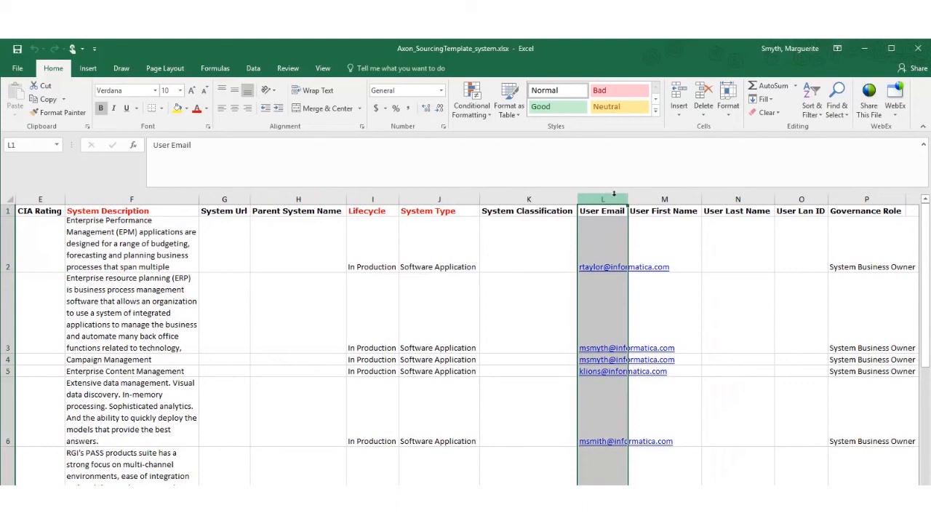
{"action": "mouse_move", "coordinate": [658, 195]}
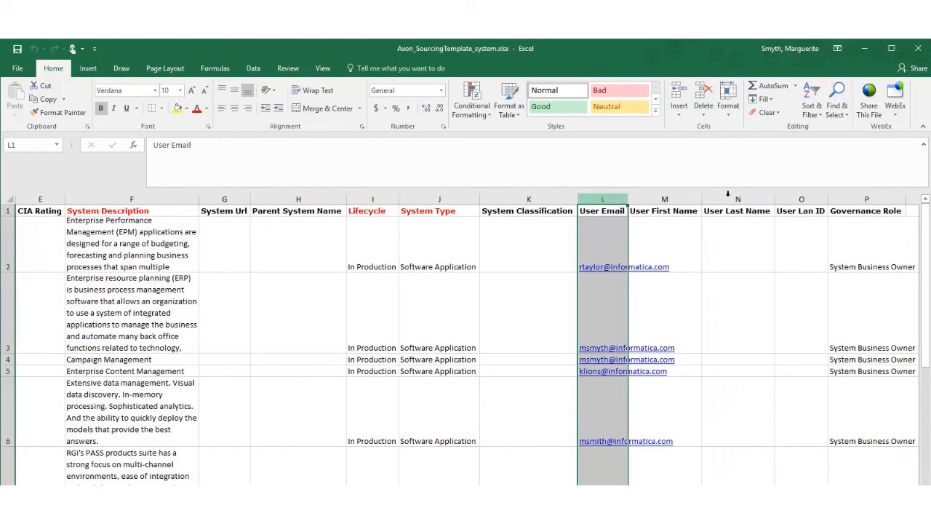
{"action": "mouse_move", "coordinate": [754, 195]}
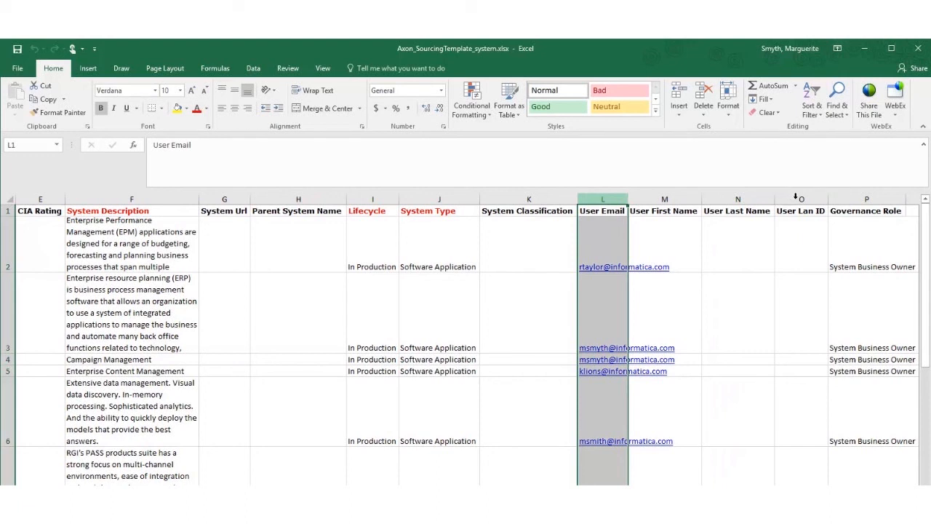
{"action": "left_click", "coordinate": [800, 197]}
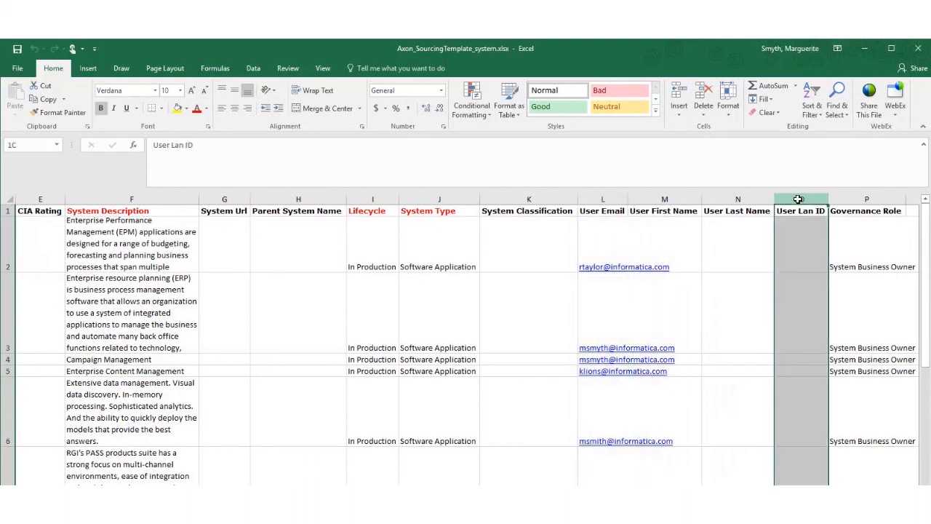
{"action": "left_click", "coordinate": [800, 198]}
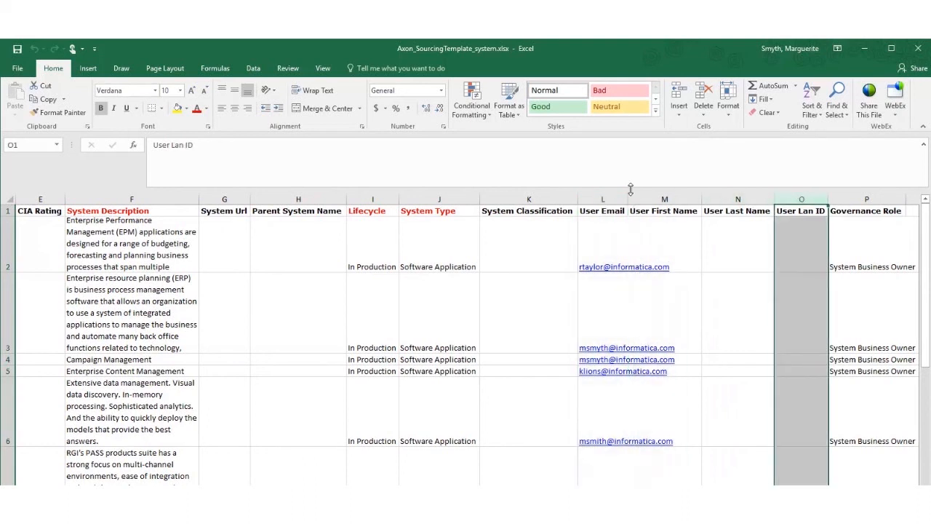
{"action": "left_click", "coordinate": [603, 198]}
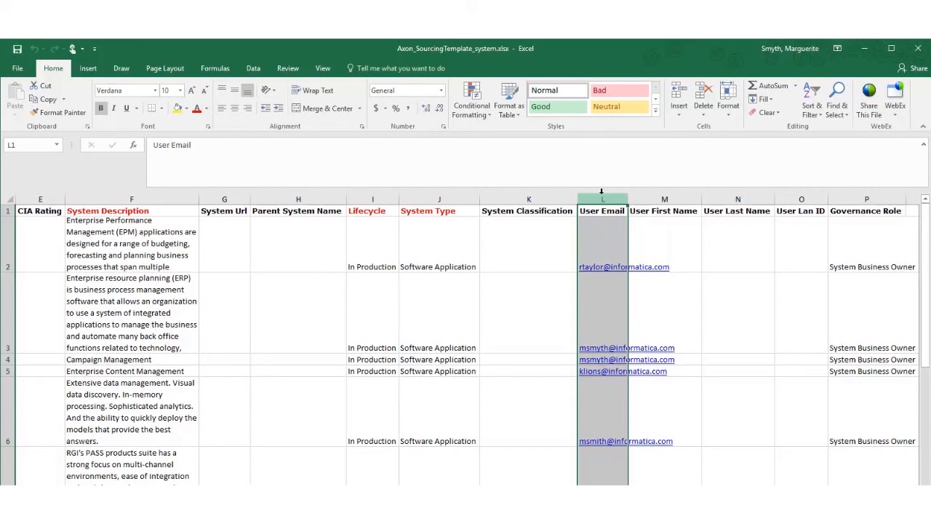
{"action": "left_click", "coordinate": [297, 358]}
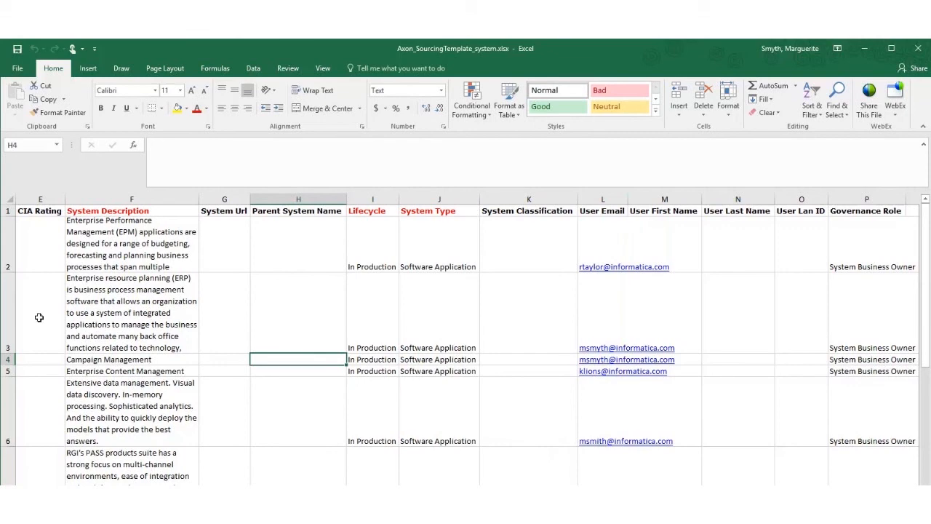
{"action": "mouse_move", "coordinate": [918, 48]}
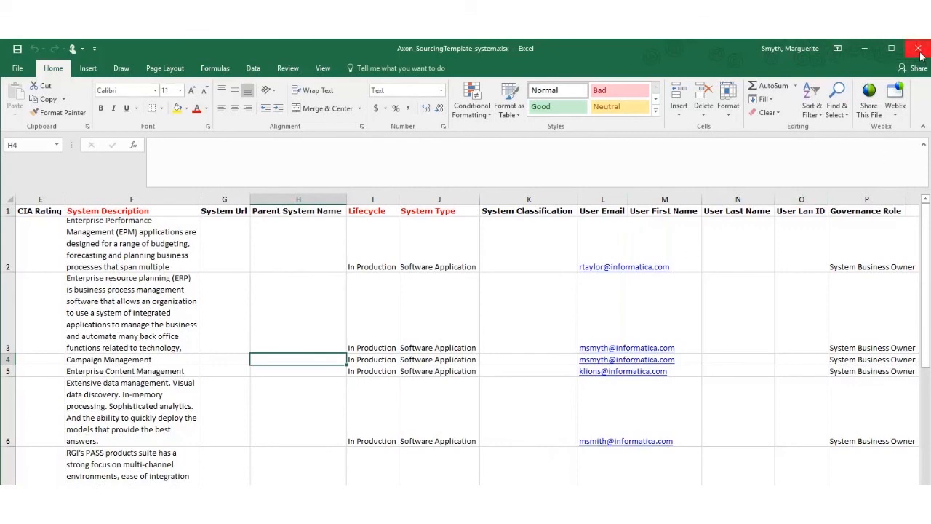
{"action": "left_click", "coordinate": [916, 48]}
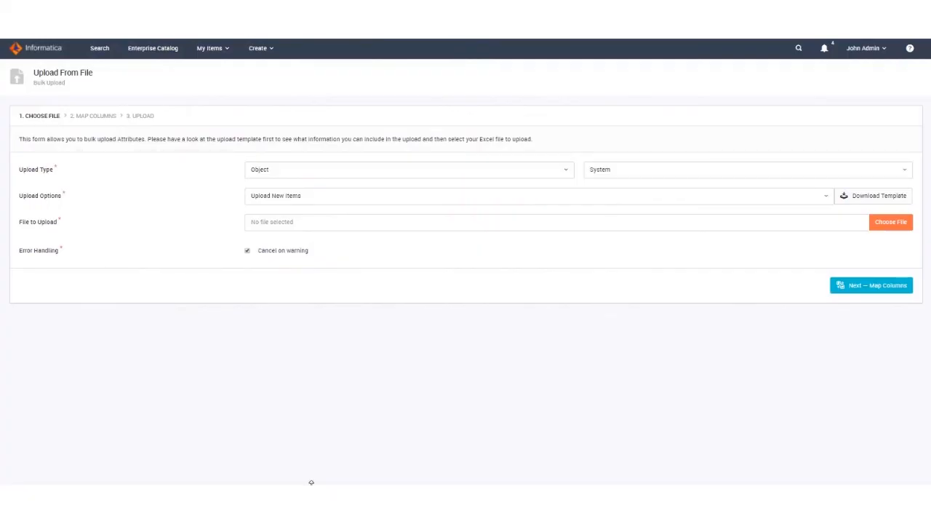
{"action": "mouse_move", "coordinate": [713, 457]}
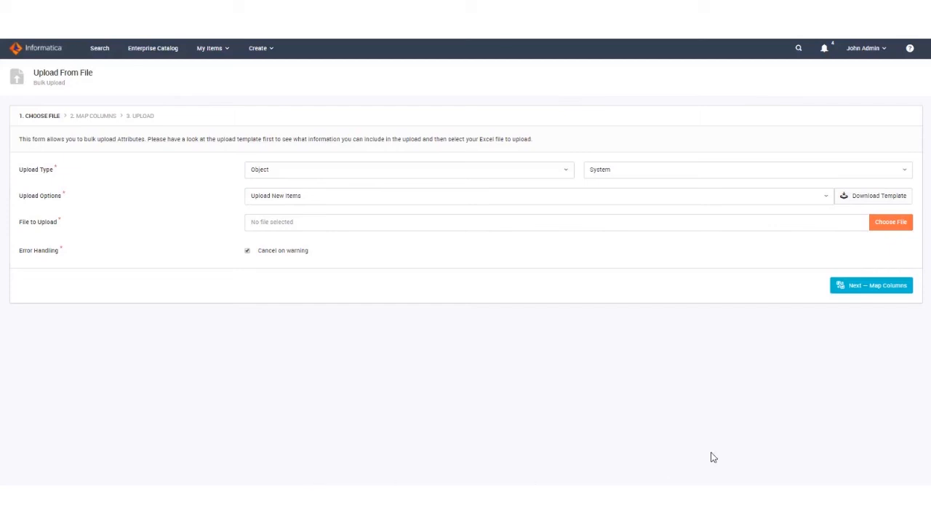
Attach Axon_SourcingTemplate_system.xlsx to the upload and proceed to Map Columns
{"action": "left_click", "coordinate": [890, 221]}
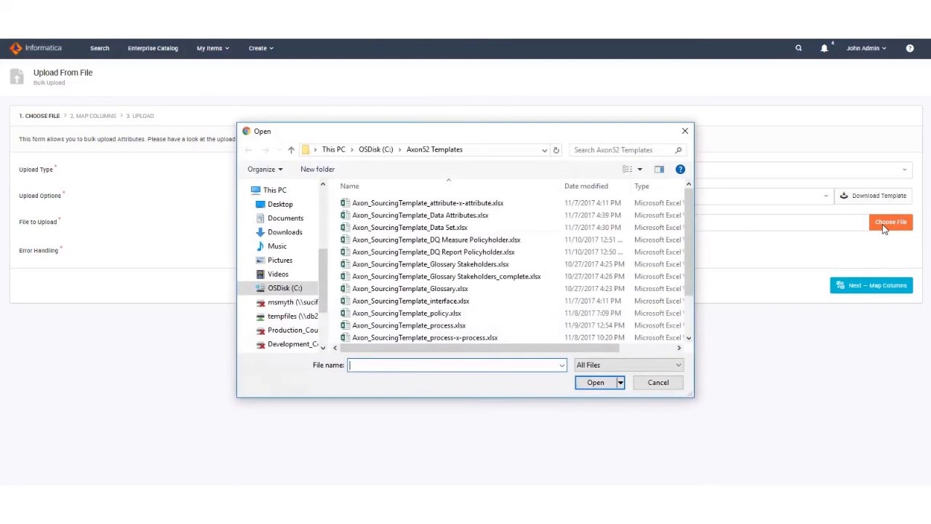
{"action": "scroll", "scroll_direction": "down", "scroll_amount": 3}
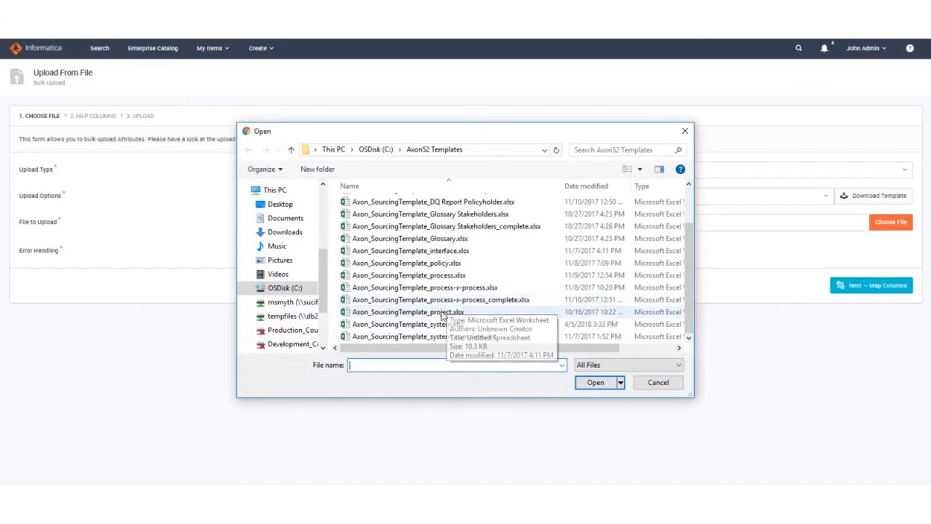
{"action": "left_click", "coordinate": [407, 323]}
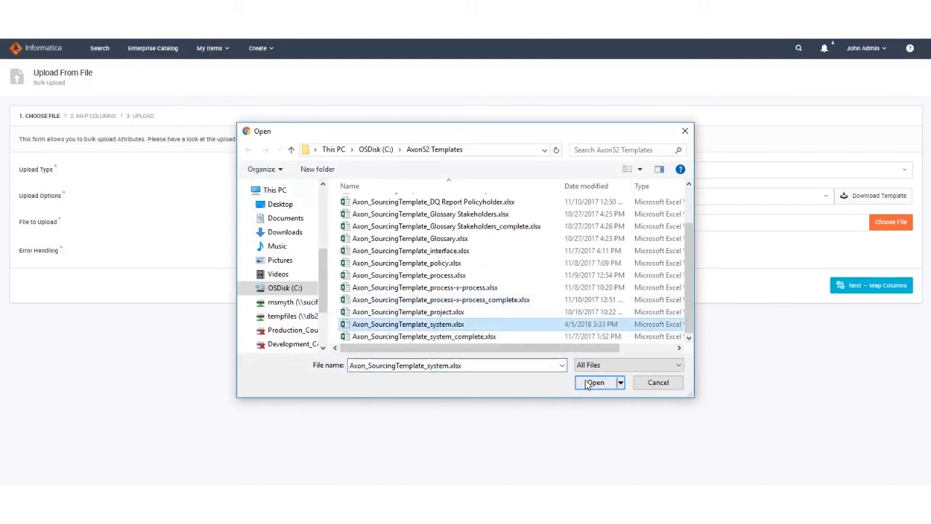
{"action": "left_click", "coordinate": [594, 381]}
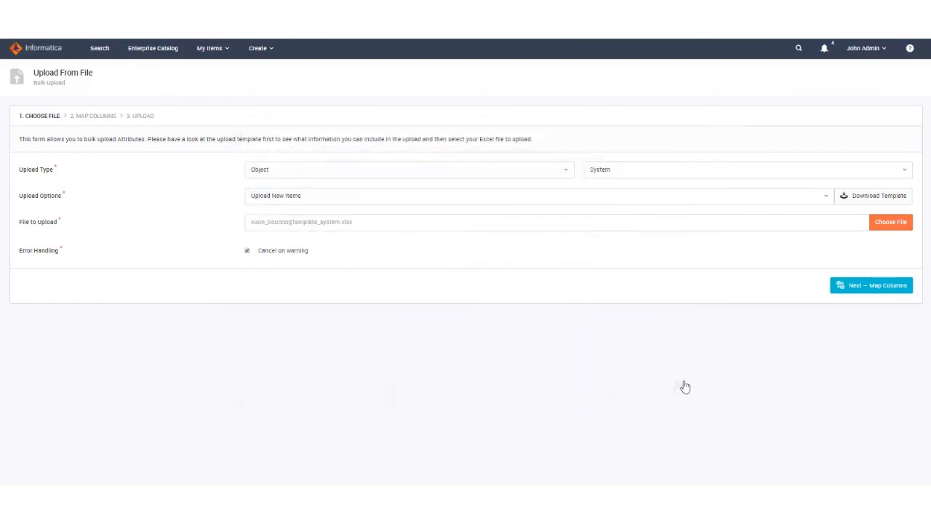
{"action": "left_click", "coordinate": [870, 284]}
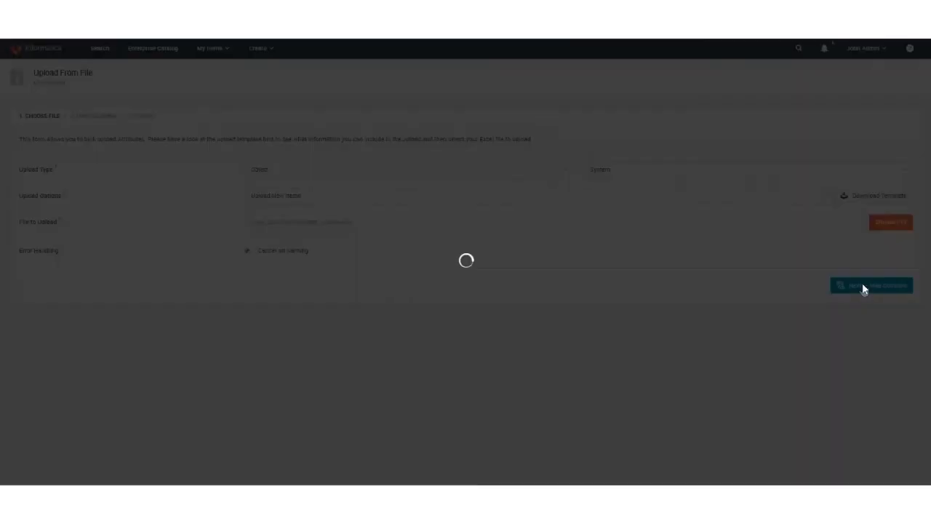
{"action": "left_click", "coordinate": [870, 284]}
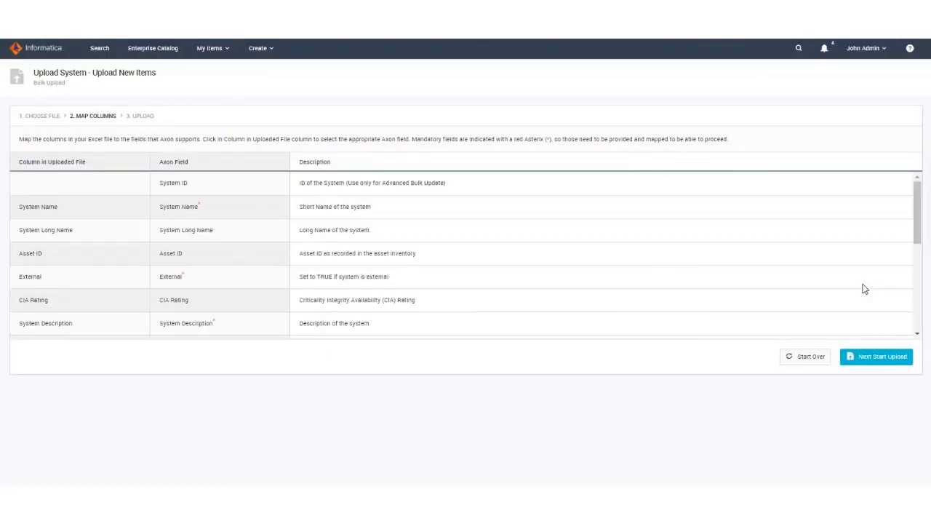
{"action": "mouse_move", "coordinate": [862, 288]}
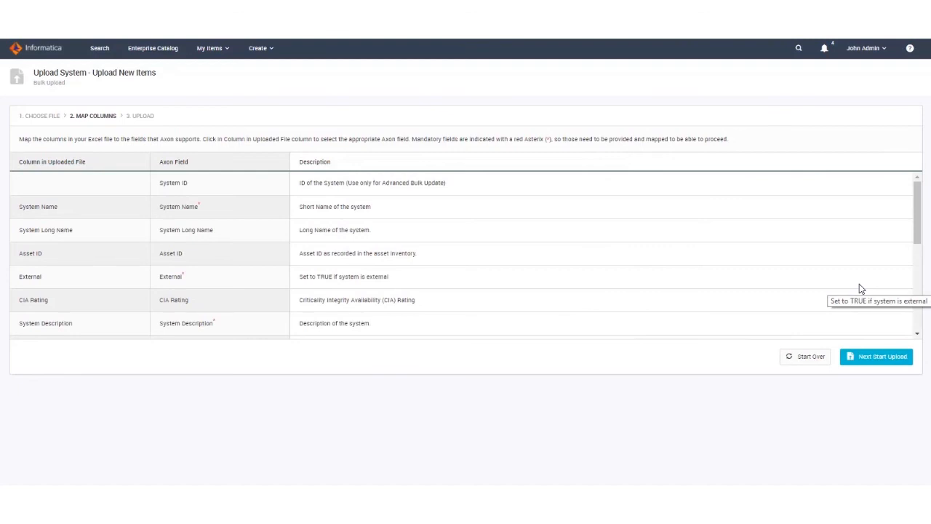
{"action": "mouse_move", "coordinate": [881, 285]}
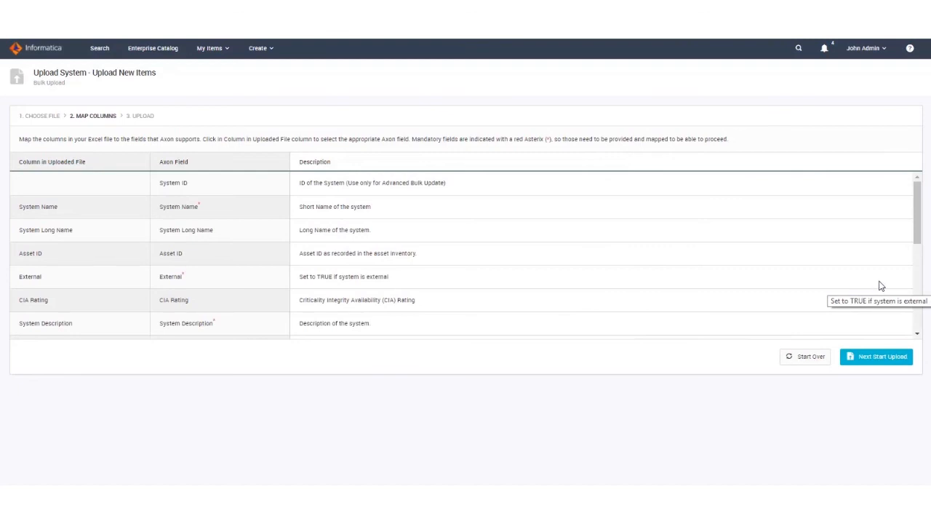
{"action": "mouse_move", "coordinate": [902, 270]}
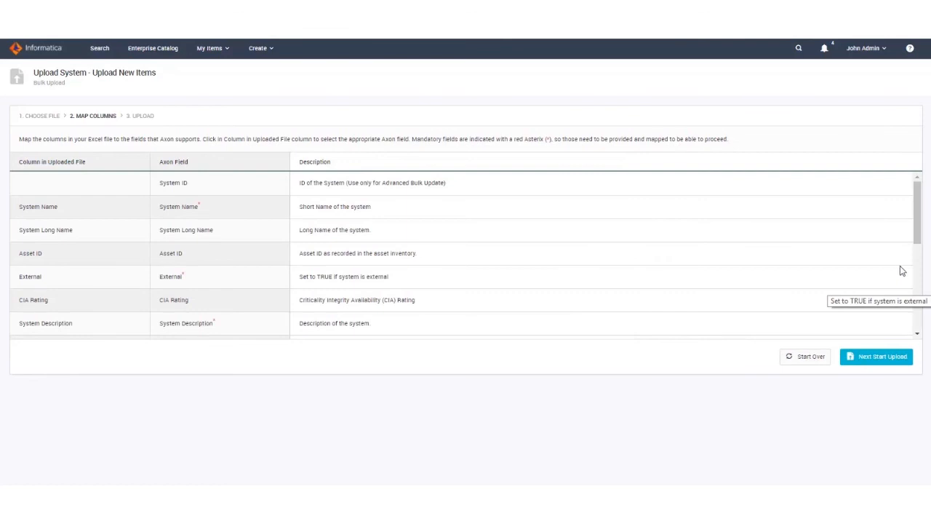
{"action": "mouse_move", "coordinate": [914, 243]}
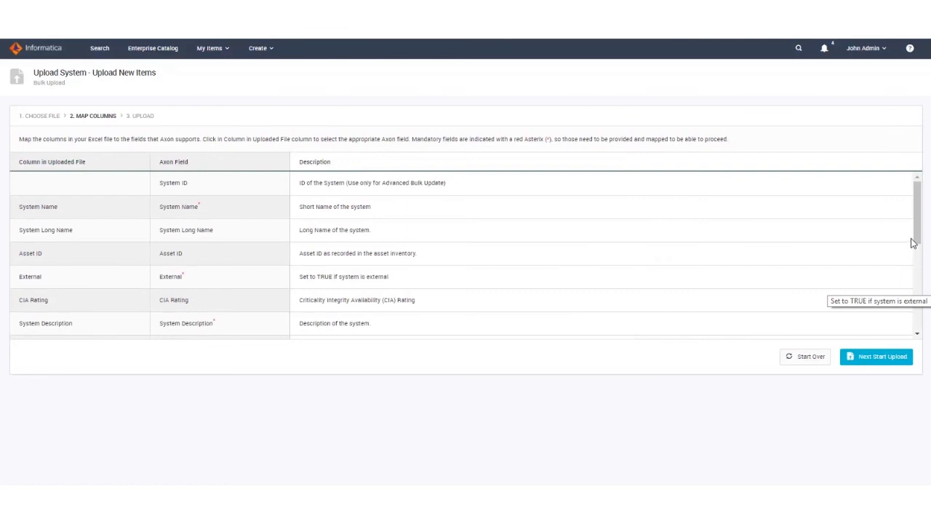
Review the column-to-field mappings and start the upload, which reports an error
{"action": "scroll", "scroll_direction": "down", "scroll_amount": 3}
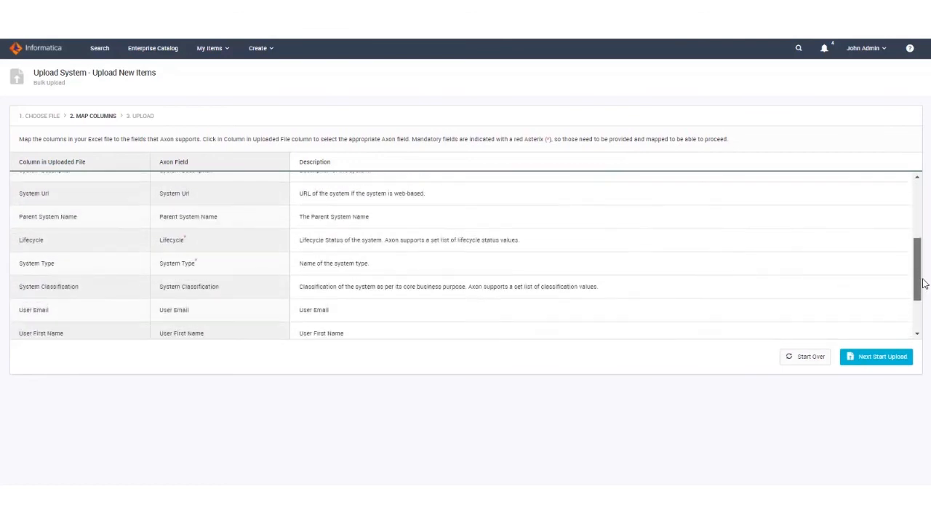
{"action": "scroll", "scroll_direction": "up", "scroll_amount": 3}
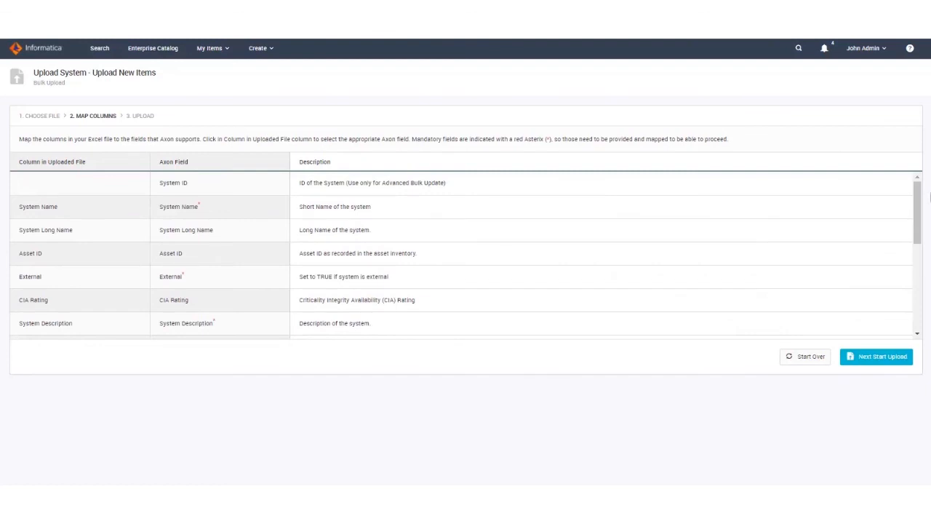
{"action": "mouse_move", "coordinate": [925, 198]}
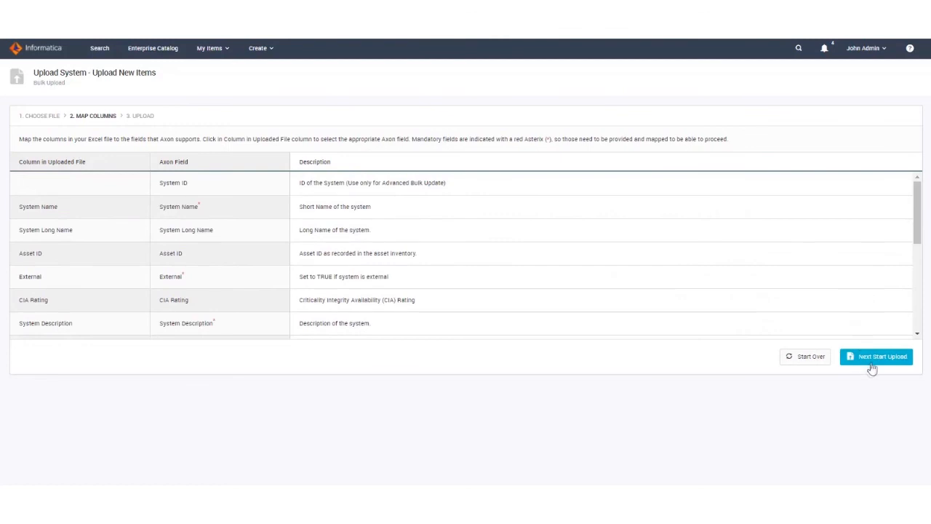
{"action": "left_click", "coordinate": [875, 356]}
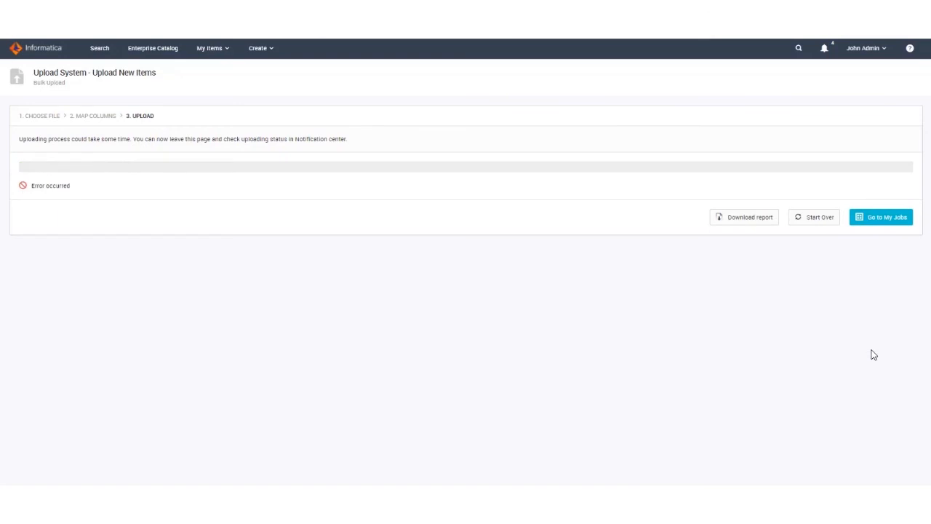
{"action": "mouse_move", "coordinate": [166, 226]}
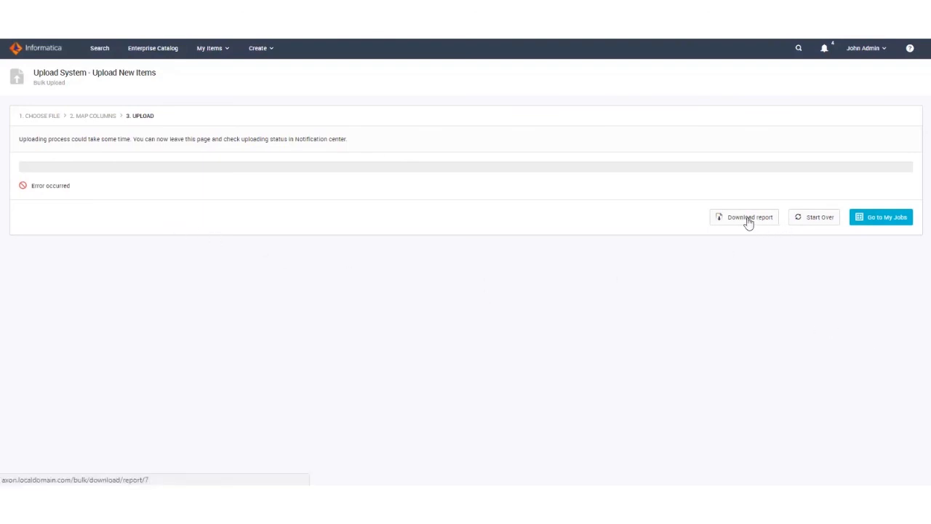
Download the upload error report and open it from the browser's download bar
{"action": "left_click", "coordinate": [749, 216]}
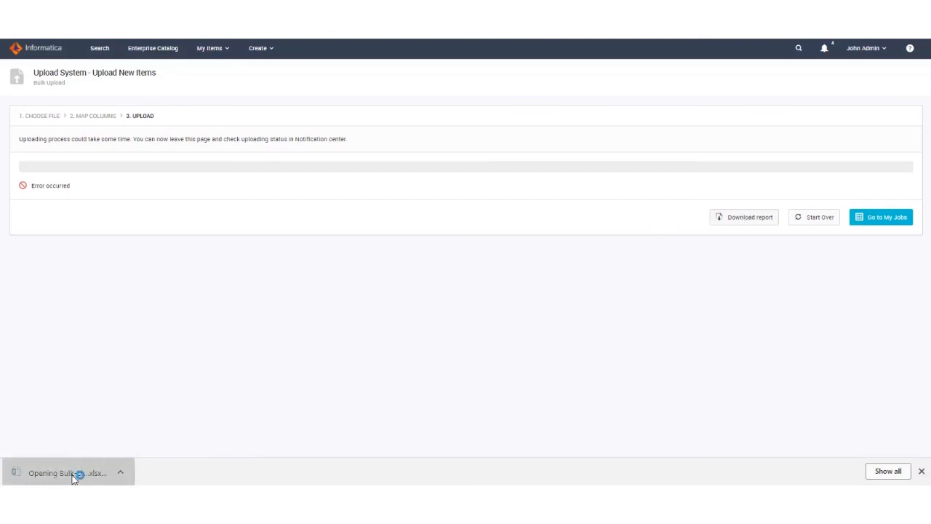
{"action": "left_click", "coordinate": [65, 472]}
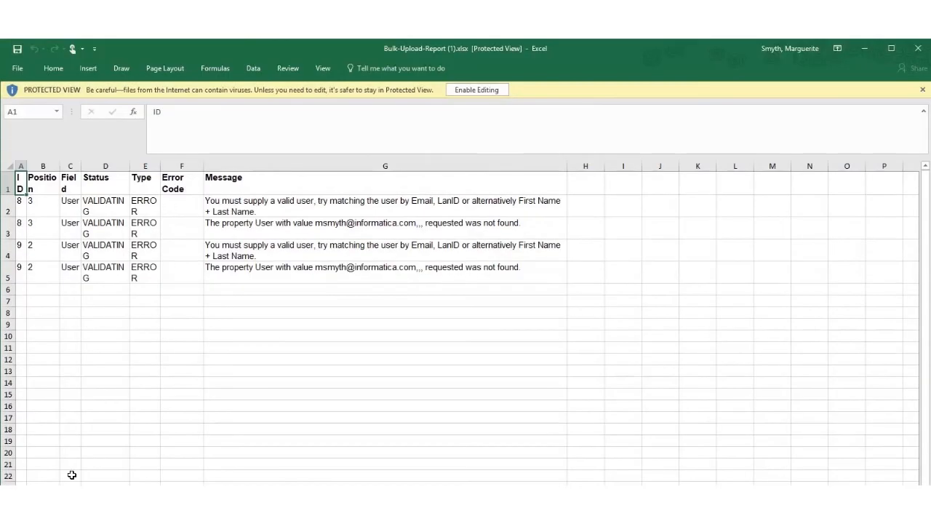
{"action": "mouse_move", "coordinate": [358, 288]}
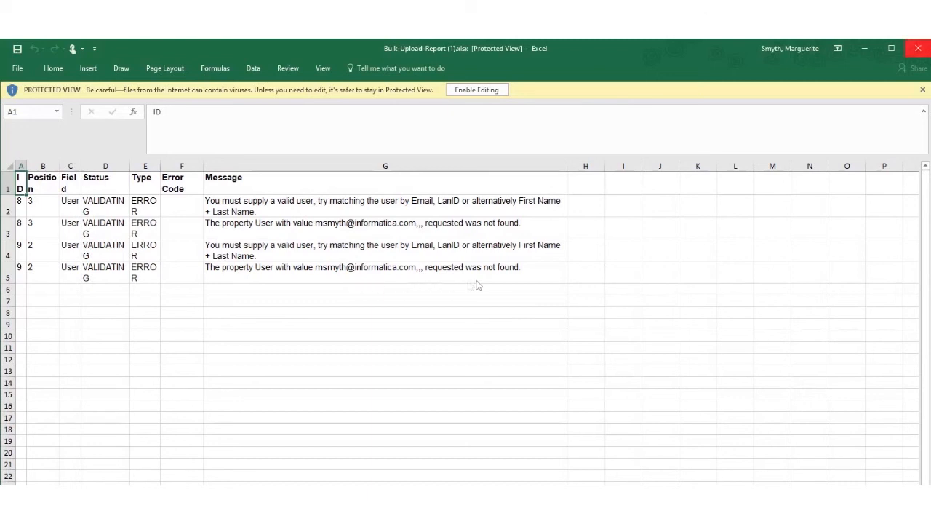
{"action": "mouse_move", "coordinate": [833, 201]}
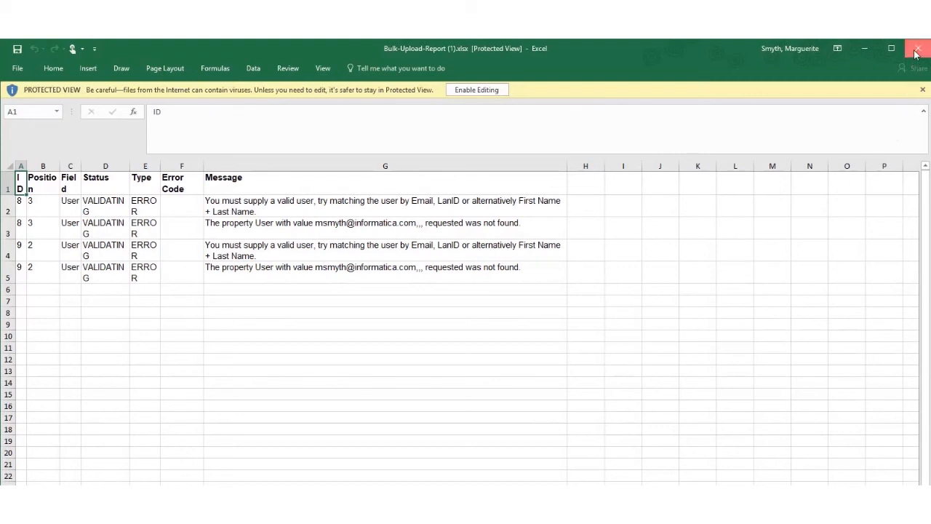
Close the error report listing invalid-user validation errors, returning to the upload step
{"action": "left_click", "coordinate": [917, 50]}
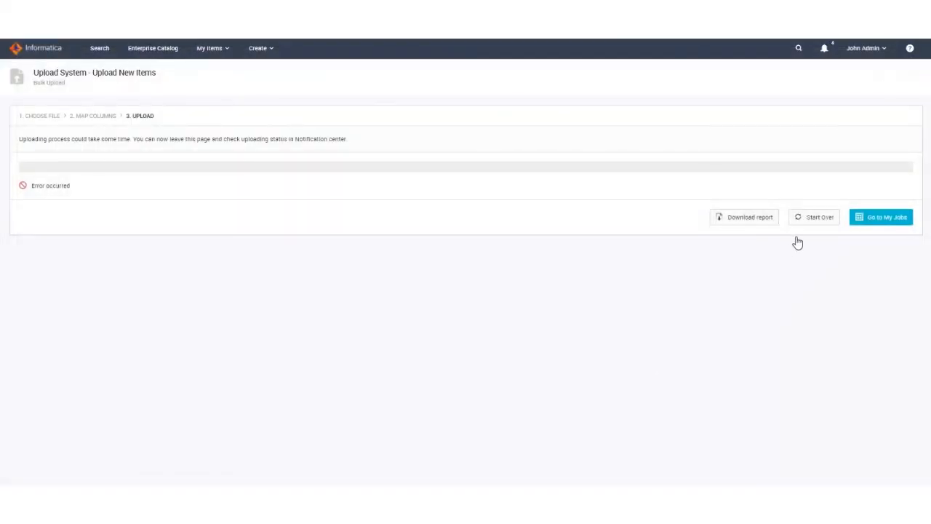
Start over, re-attach the system template, map columns and launch the upload to 100%
{"action": "left_click", "coordinate": [813, 217]}
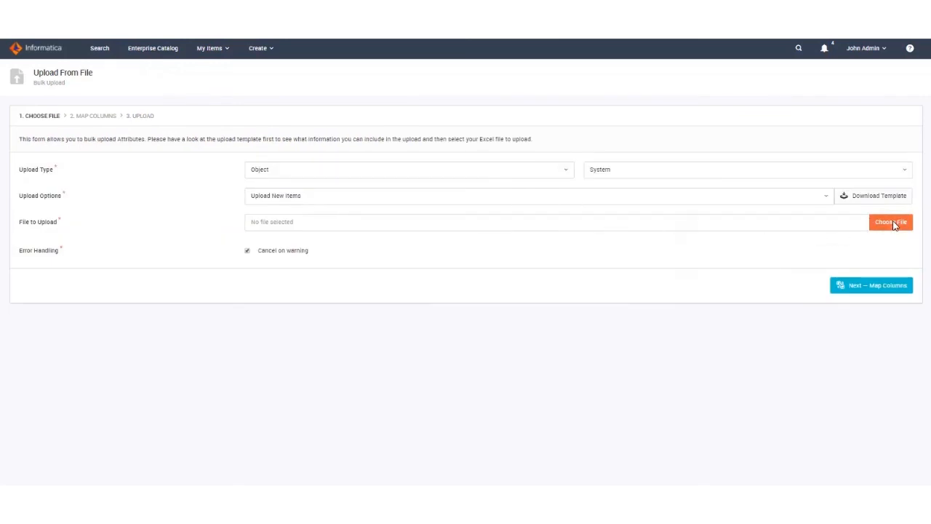
{"action": "left_click", "coordinate": [891, 221]}
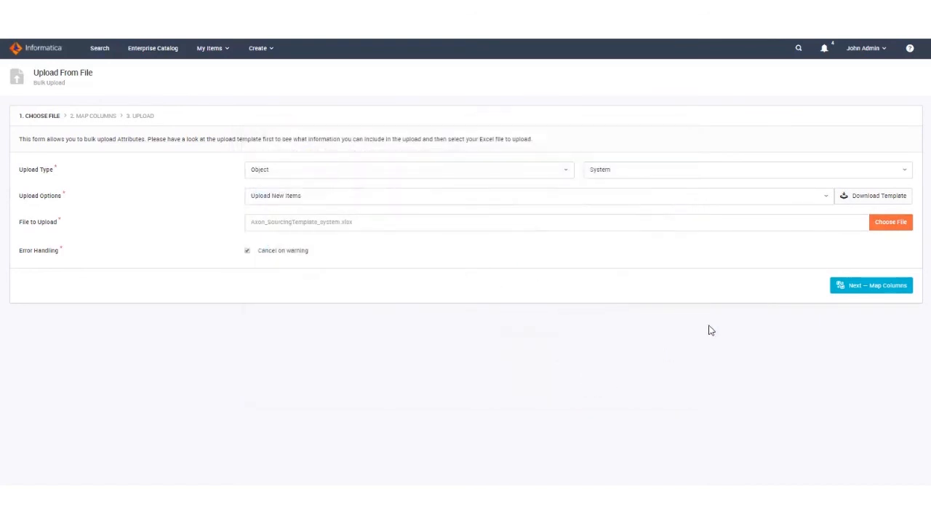
{"action": "left_click", "coordinate": [871, 284]}
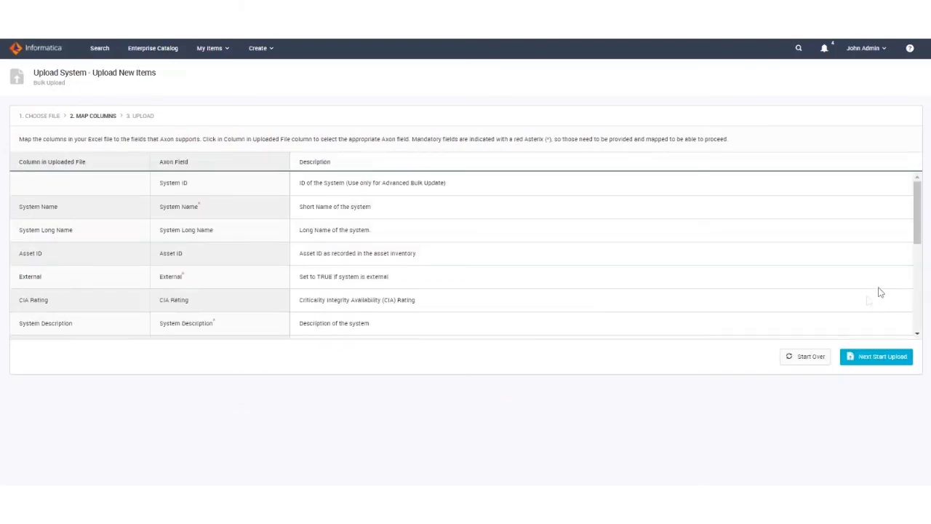
{"action": "mouse_move", "coordinate": [810, 361]}
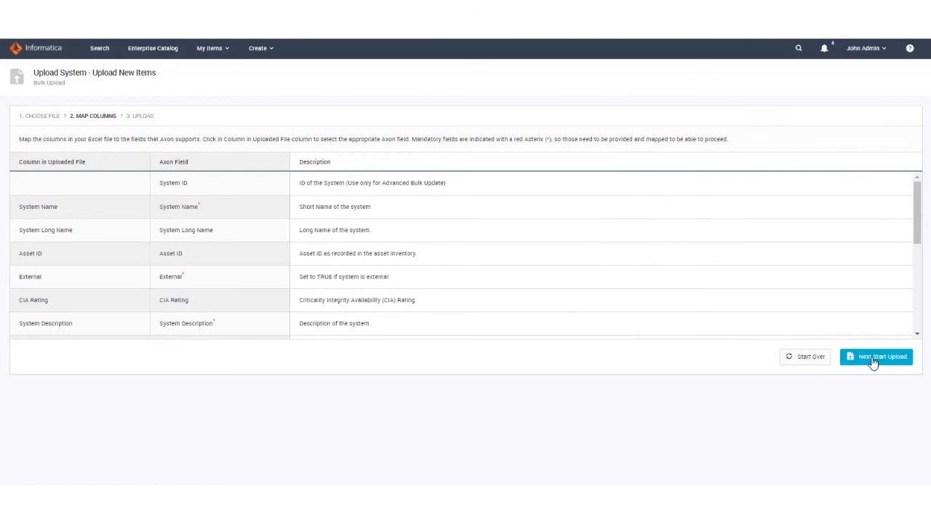
{"action": "left_click", "coordinate": [876, 357]}
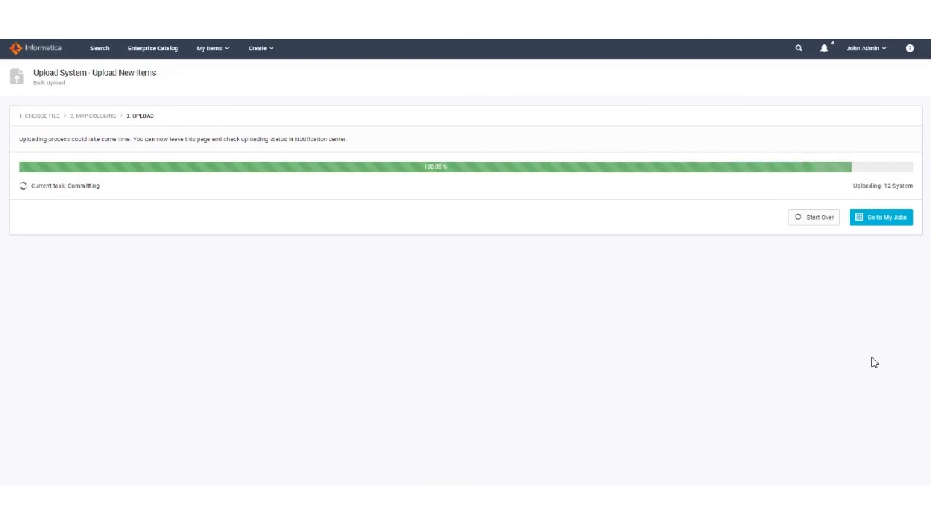
{"action": "mouse_move", "coordinate": [536, 183]}
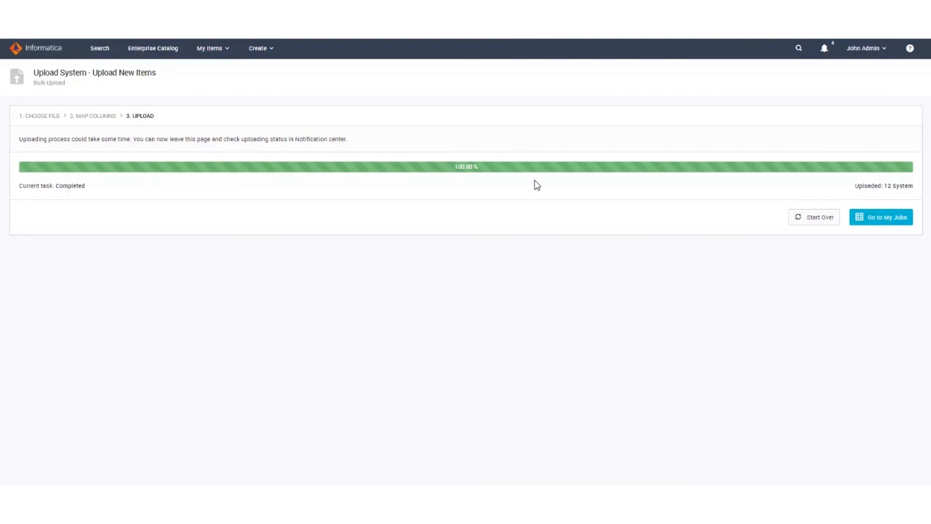
{"action": "mouse_move", "coordinate": [884, 48]}
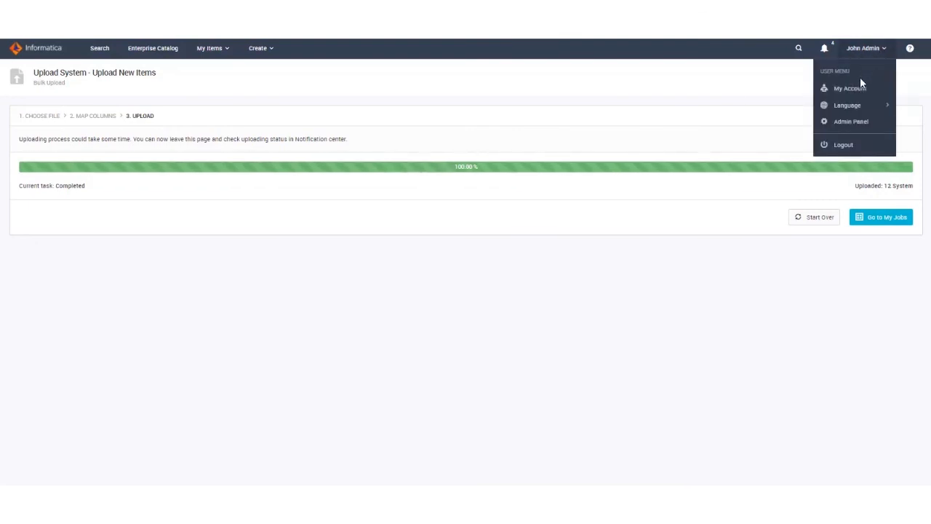
Show My Jobs with the latest system upload at 100% beside two earlier errored attempts
{"action": "left_click", "coordinate": [849, 87]}
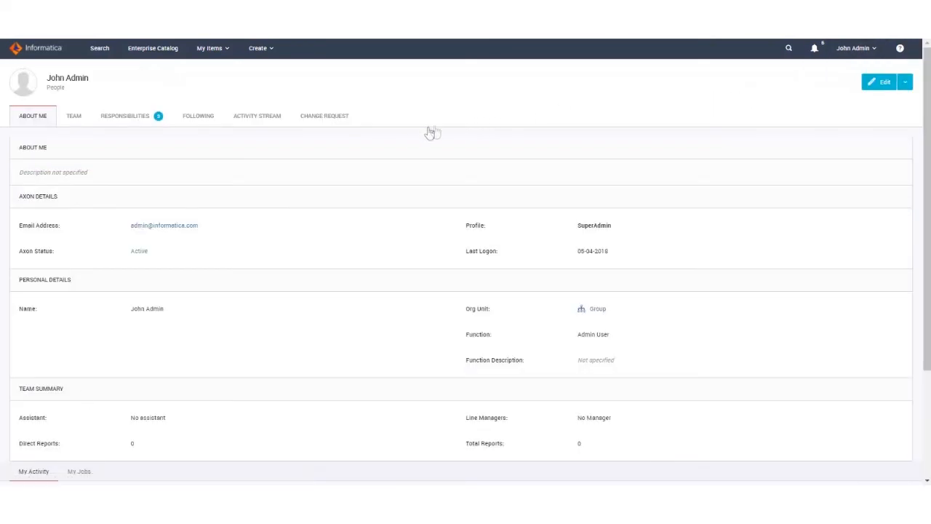
{"action": "mouse_move", "coordinate": [158, 250]}
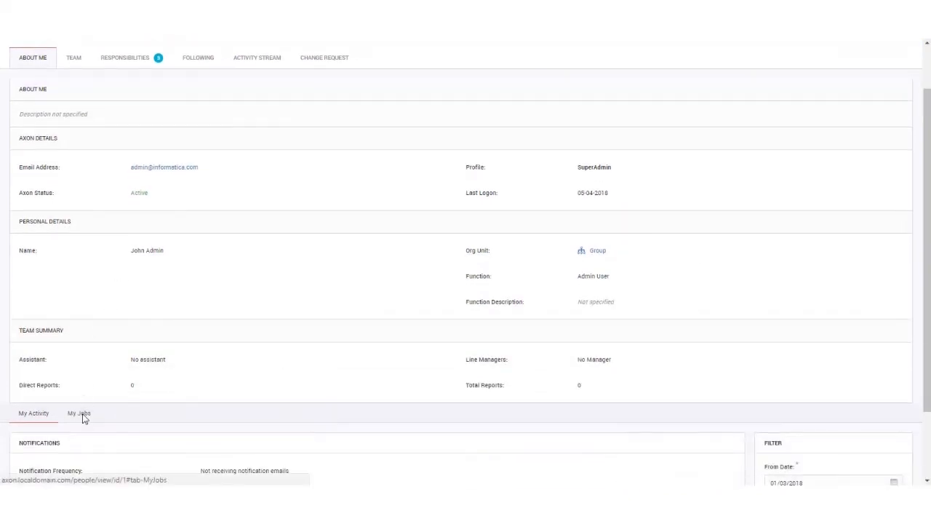
{"action": "scroll", "scroll_direction": "up", "scroll_amount": 3}
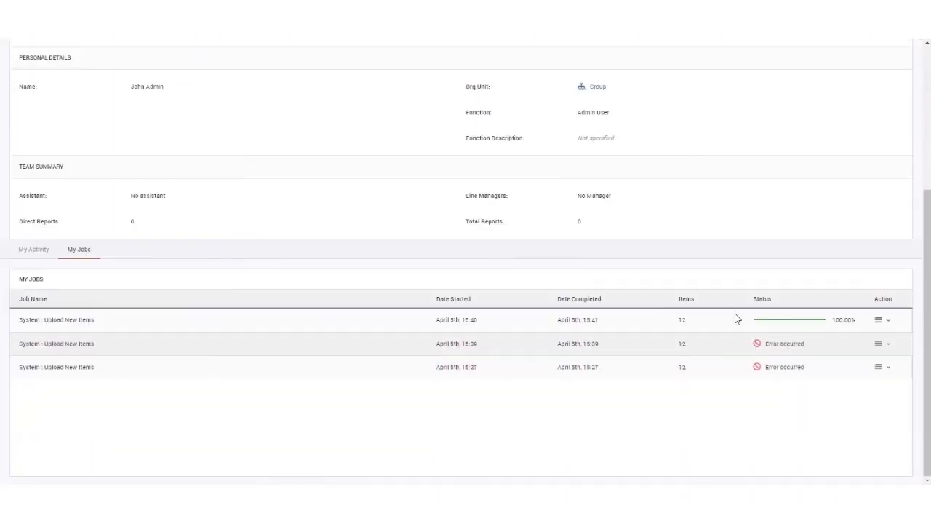
{"action": "mouse_move", "coordinate": [145, 368]}
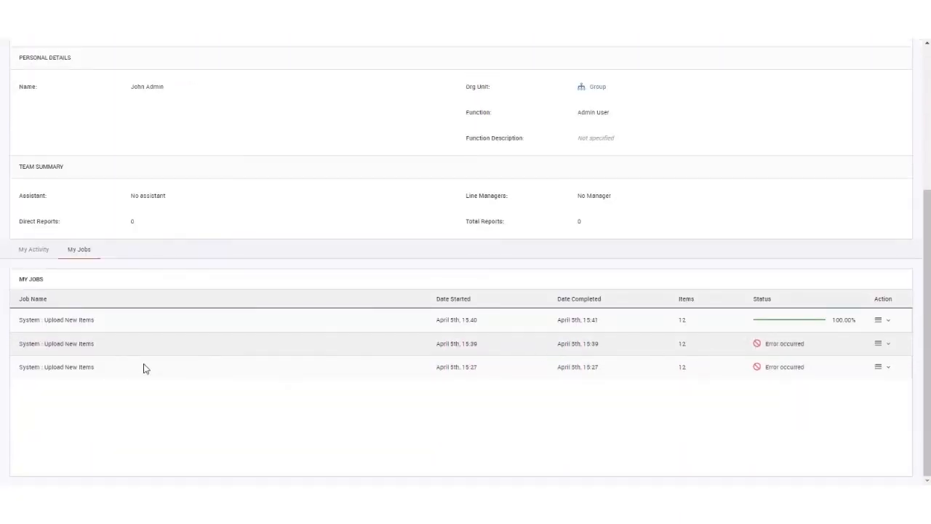
{"action": "mouse_move", "coordinate": [756, 367]}
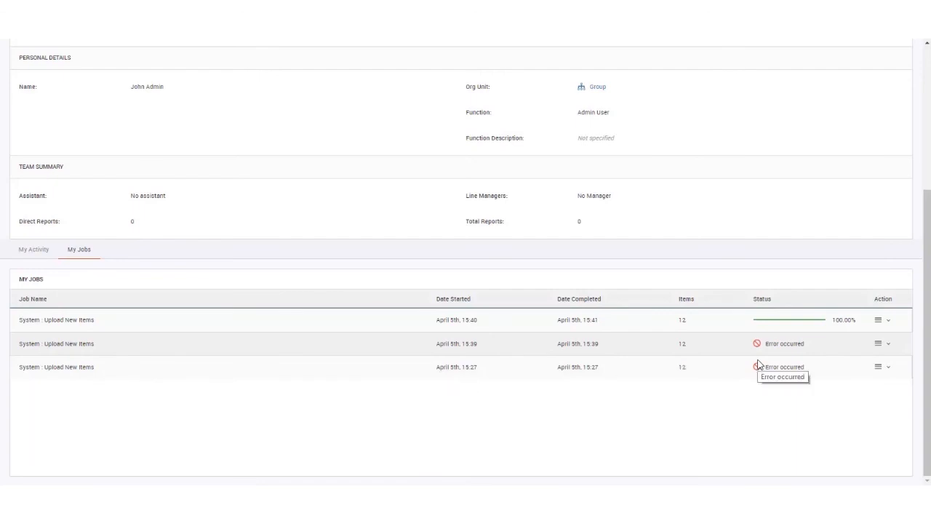
{"action": "mouse_move", "coordinate": [792, 326]}
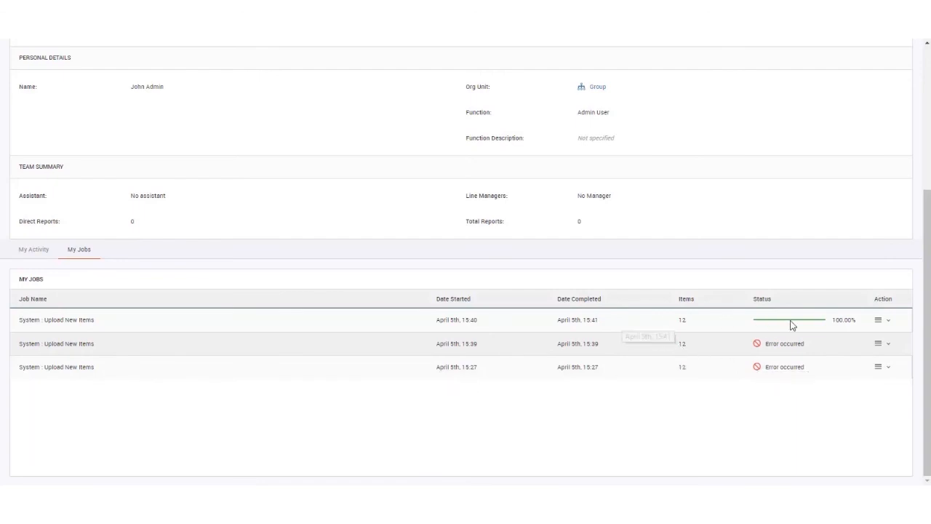
{"action": "mouse_move", "coordinate": [813, 329]}
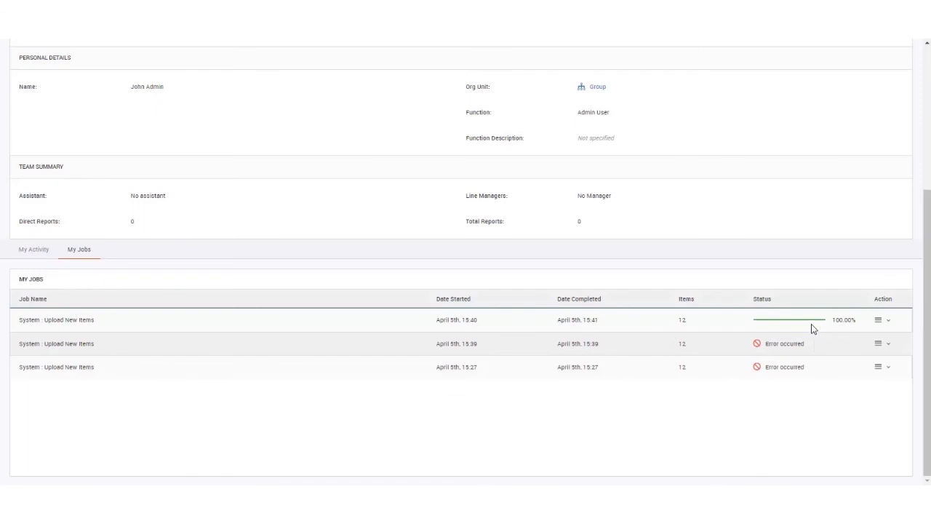
{"action": "mouse_move", "coordinate": [807, 320]}
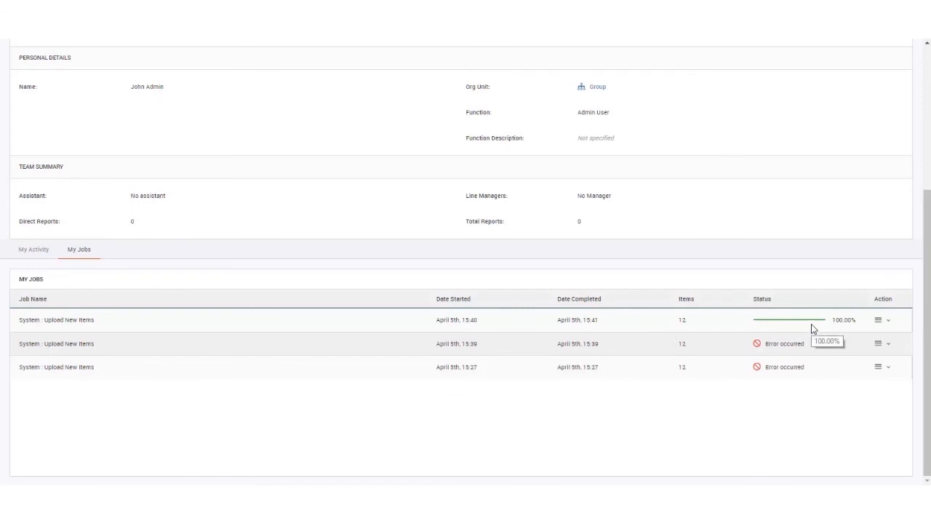